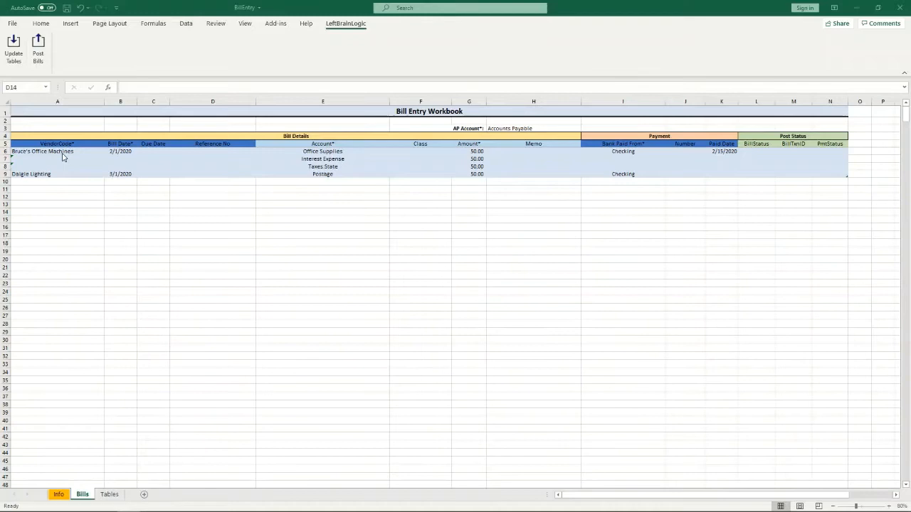
# Post both vendor bills to QuickBooks from the LeftBrainLogic tab so each shows Status OK.
pyautogui.click(57, 151)
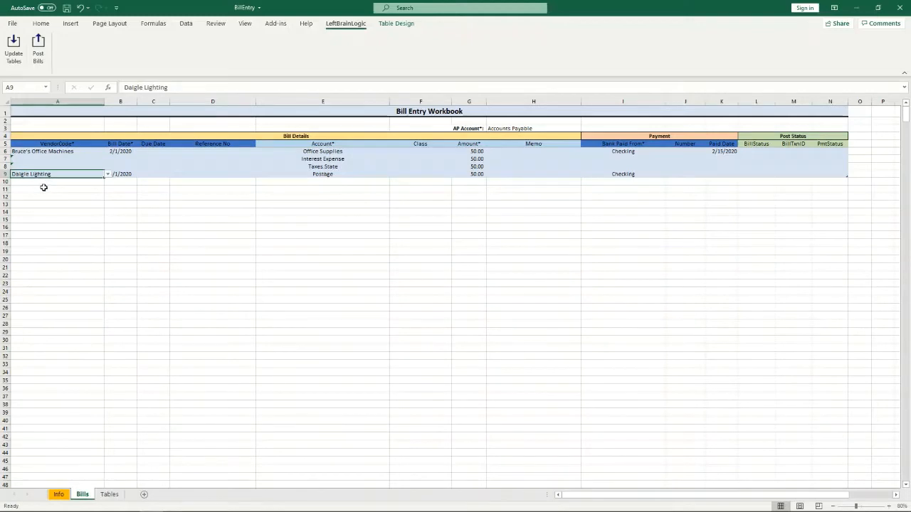
pyautogui.moveTo(782, 157)
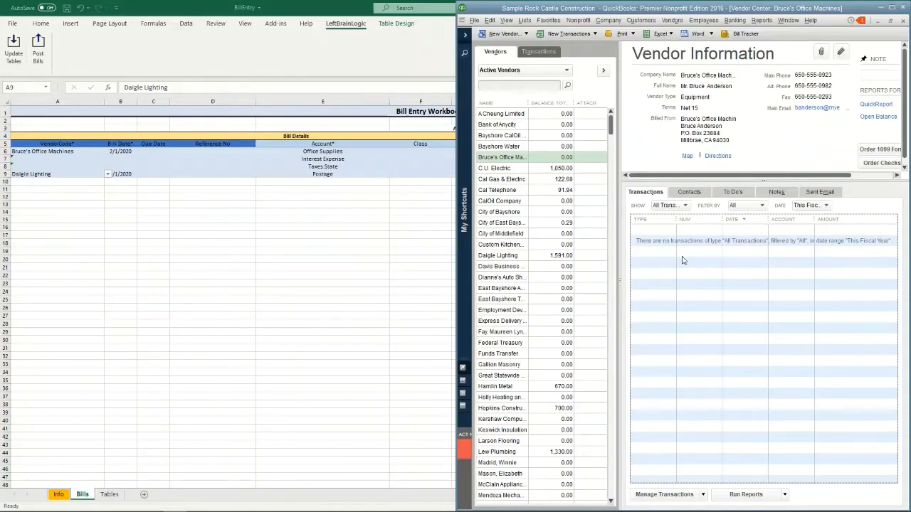
pyautogui.moveTo(717, 248)
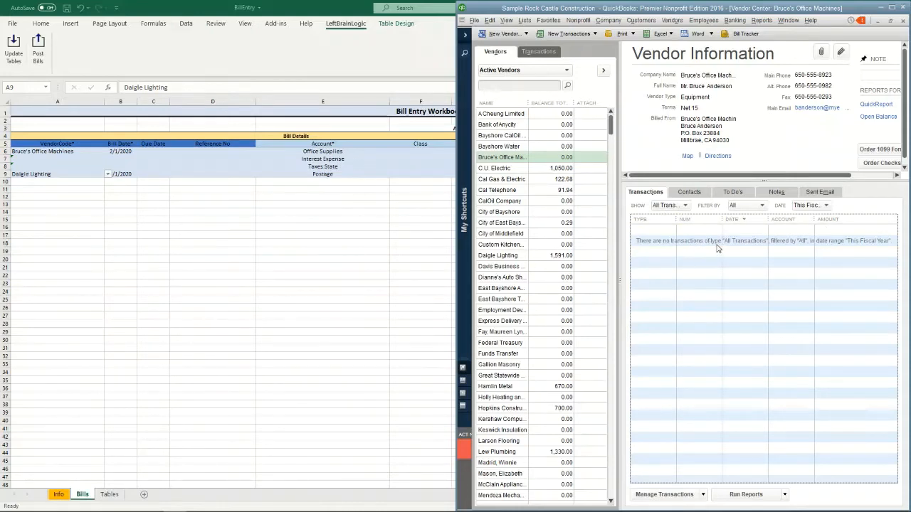
pyautogui.click(247, 9)
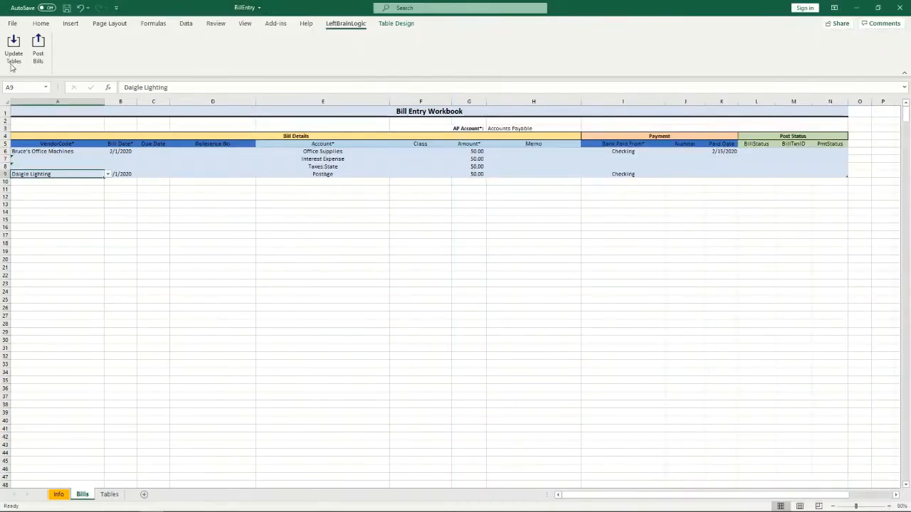
pyautogui.click(14, 54)
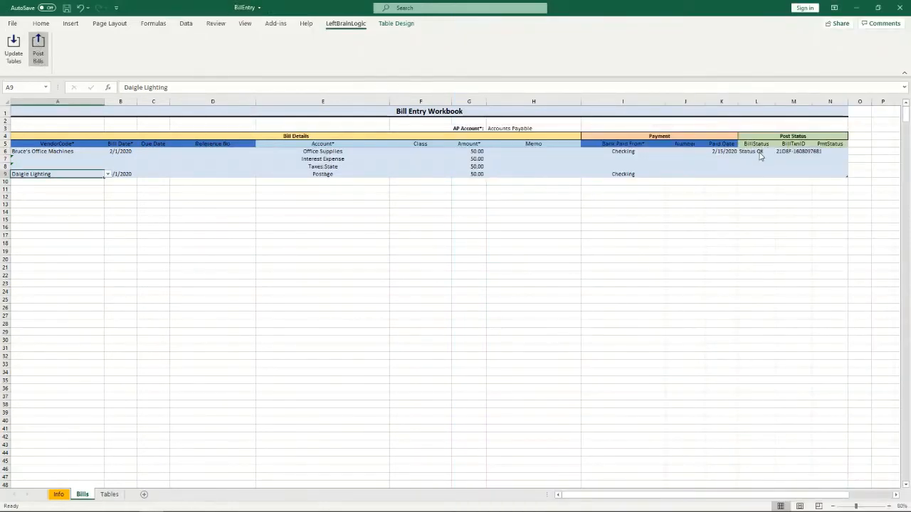
pyautogui.click(37, 49)
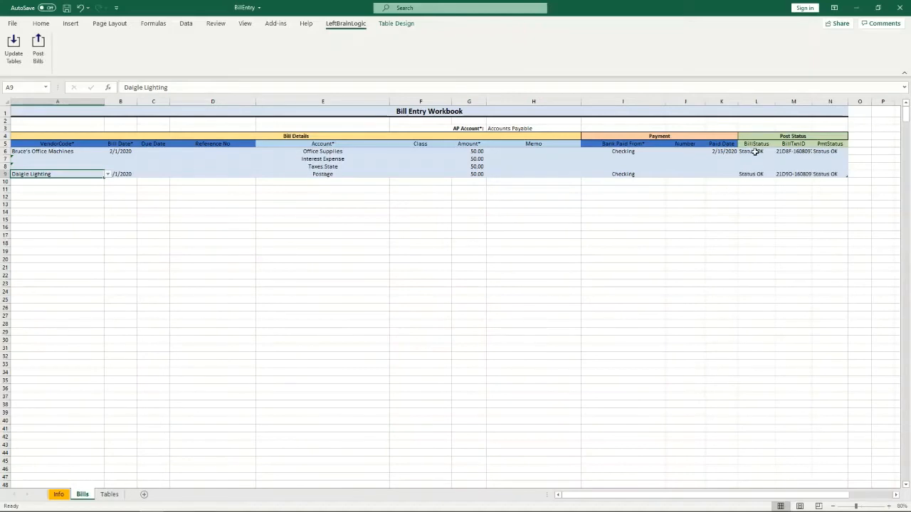
pyautogui.moveTo(745, 211)
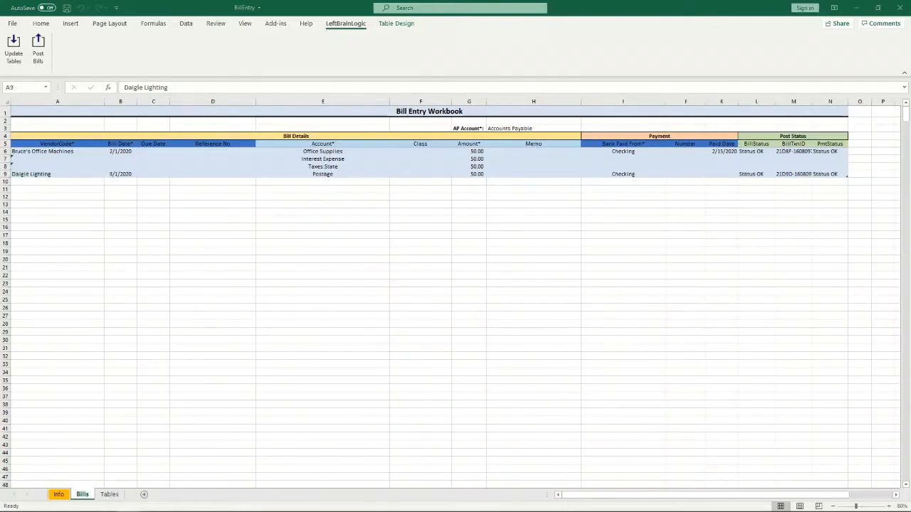
pyautogui.moveTo(366, 241)
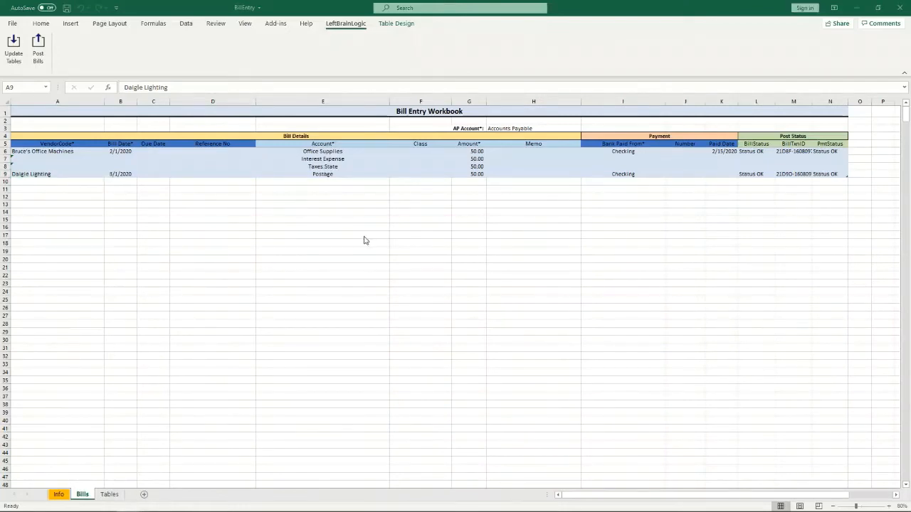
pyautogui.moveTo(287, 140)
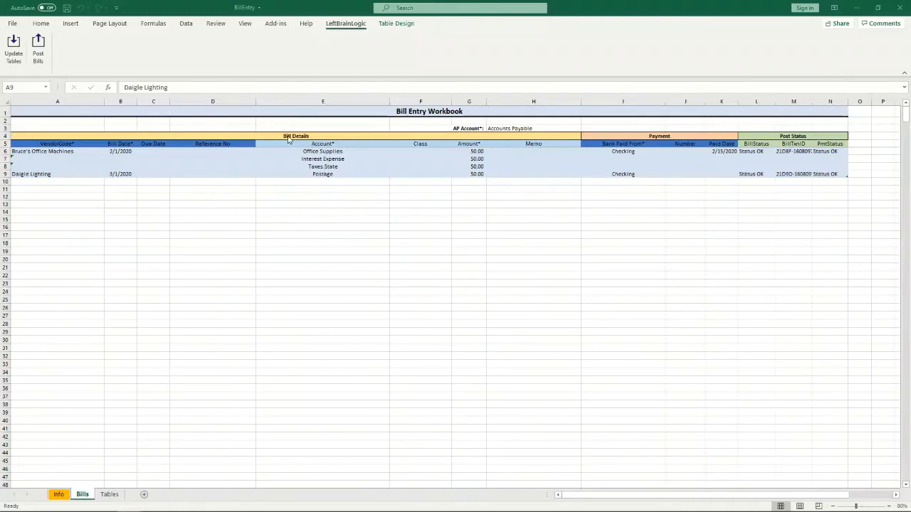
pyautogui.moveTo(265, 145)
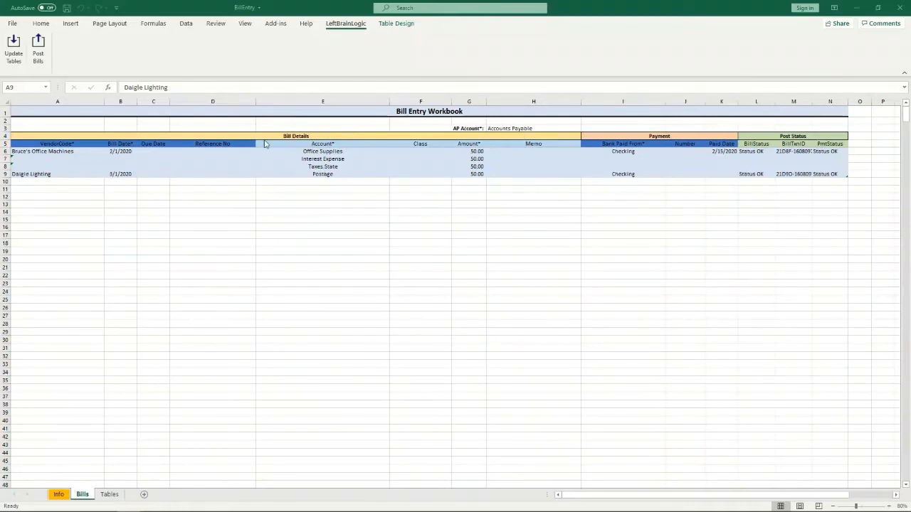
# Review the Payment, Post Status and Bill Details sections, then bring up QuickBooks showing Bruce's Office Machines.
pyautogui.click(296, 136)
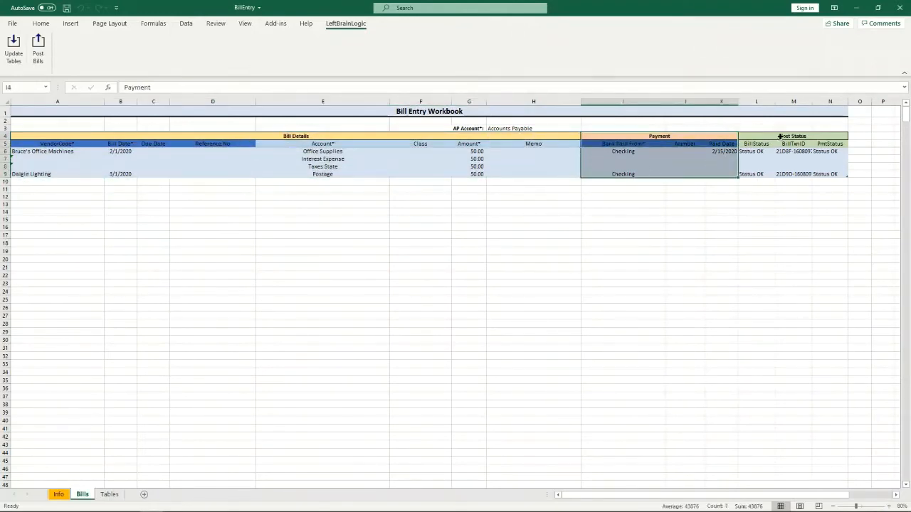
pyautogui.click(791, 136)
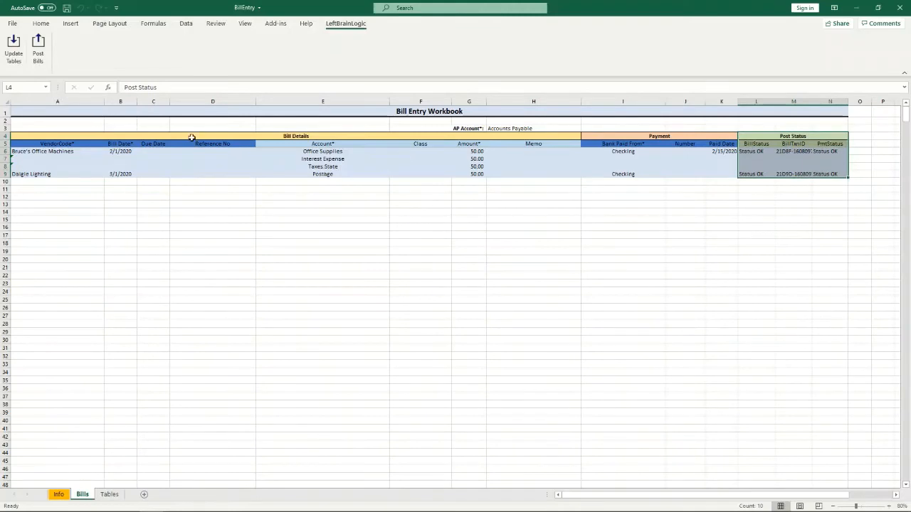
pyautogui.click(56, 137)
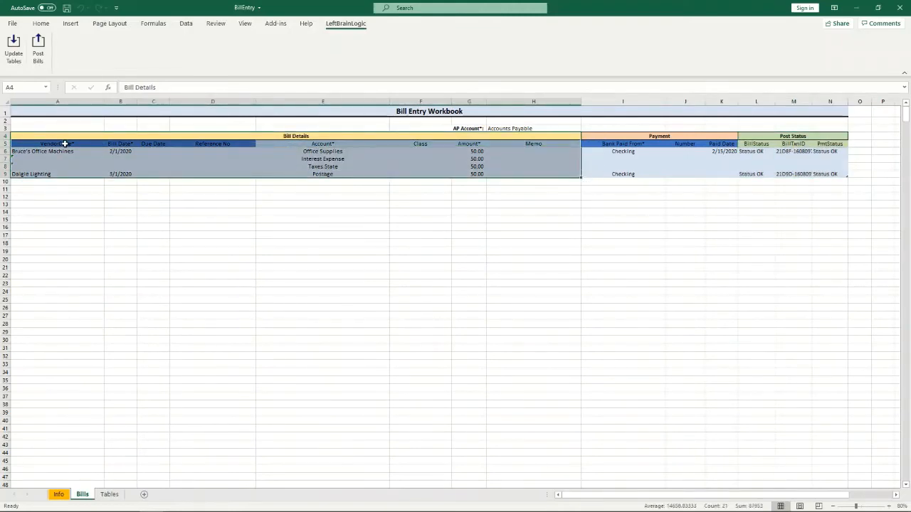
pyautogui.click(56, 144)
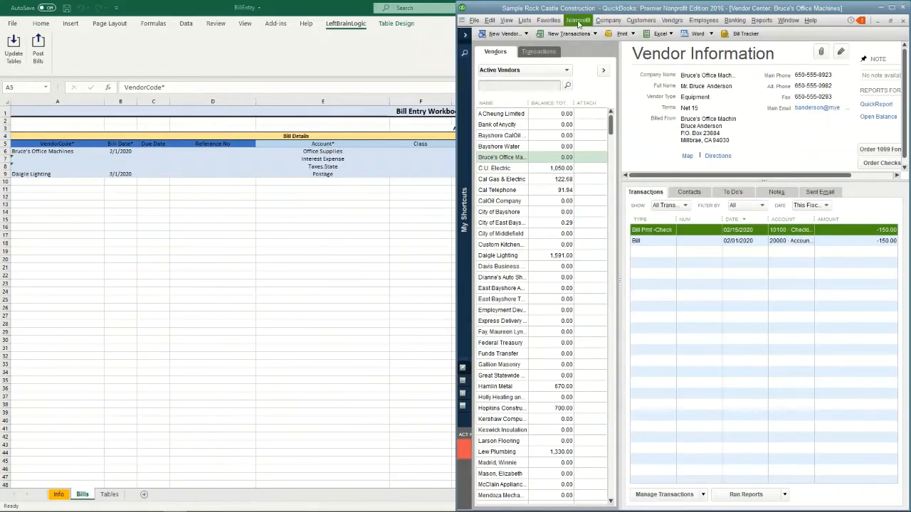
# Start a new vendor bill via Vendors > Enter Bills for Bruce's Office Machines.
pyautogui.click(672, 20)
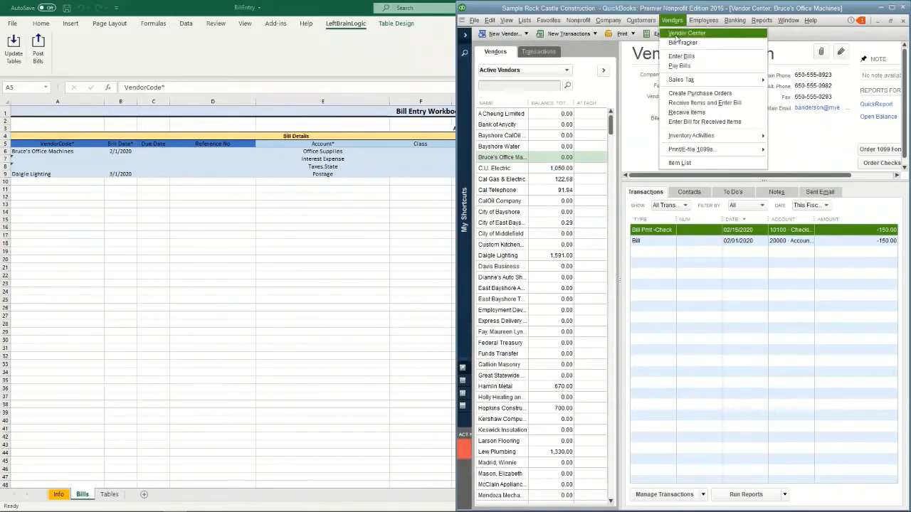
pyautogui.click(680, 57)
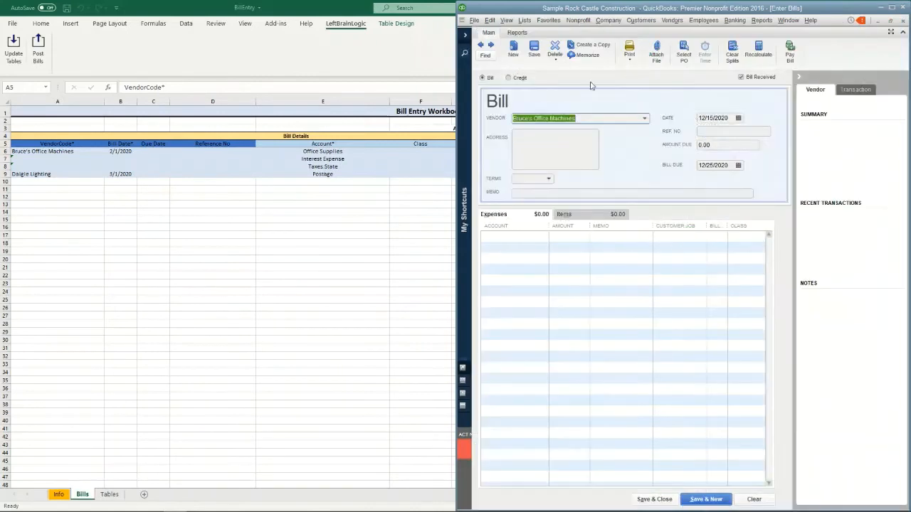
pyautogui.moveTo(575, 180)
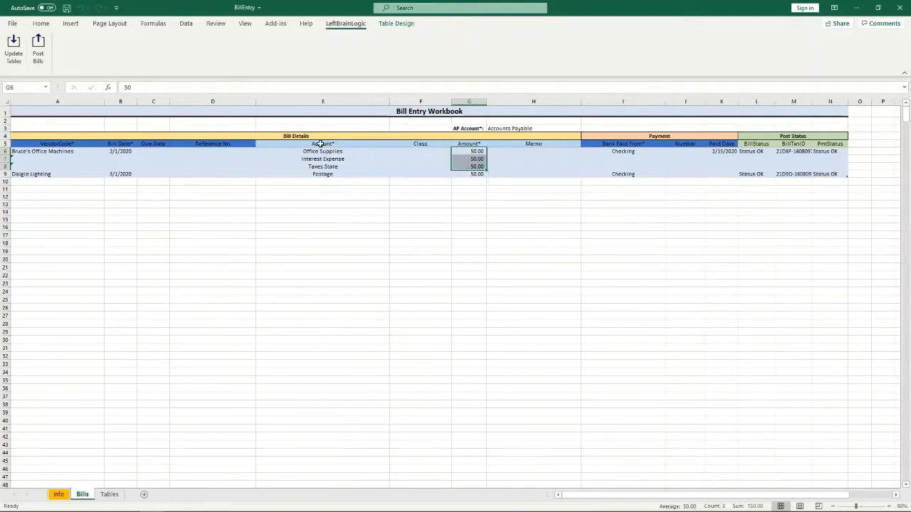
# Check the Account column and pick 64230 Repairs:Equipment Repairs for the new bill.
pyautogui.click(322, 143)
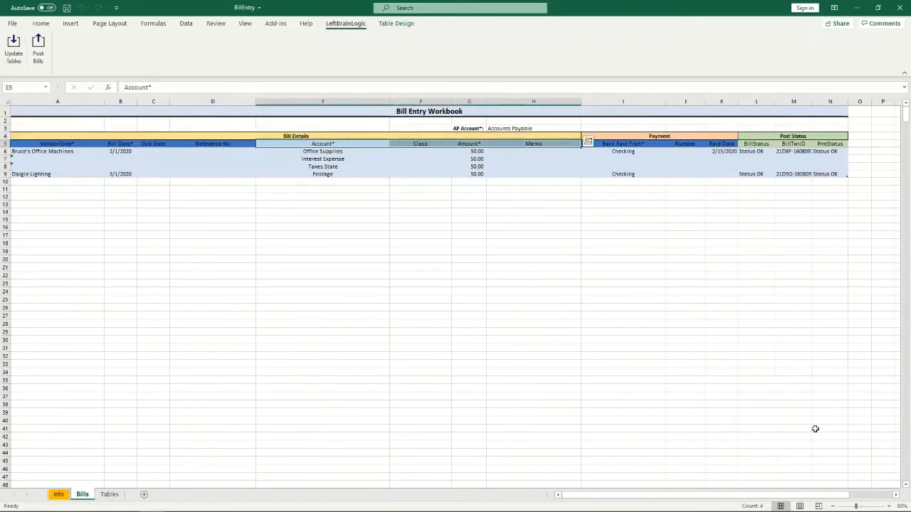
pyautogui.hscroll(3)
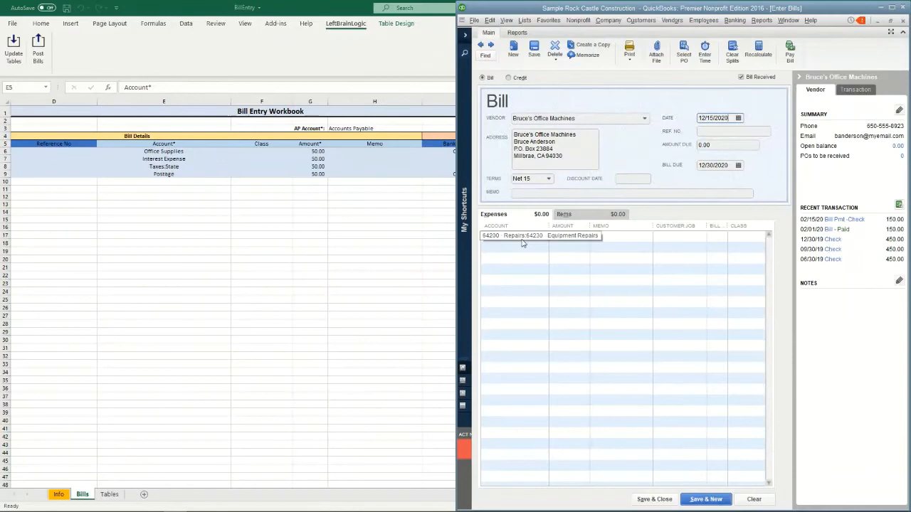
pyautogui.moveTo(489, 245)
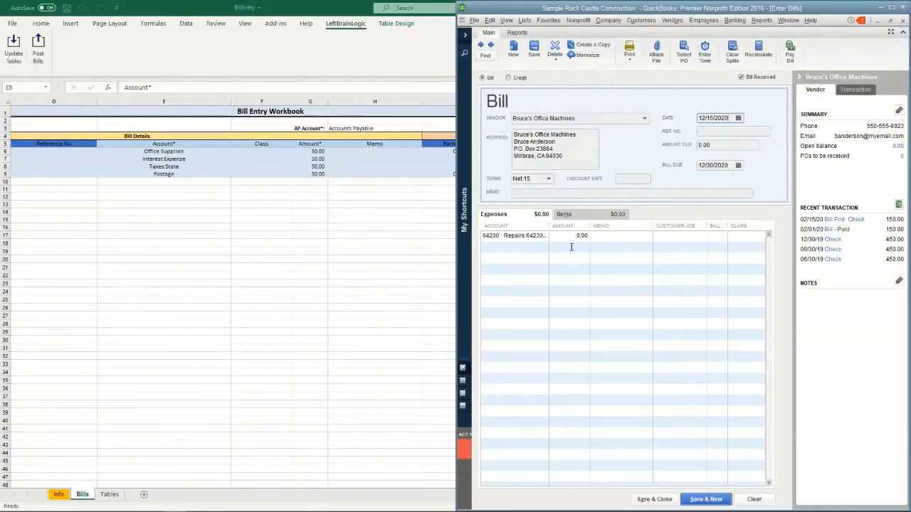
pyautogui.moveTo(613, 250)
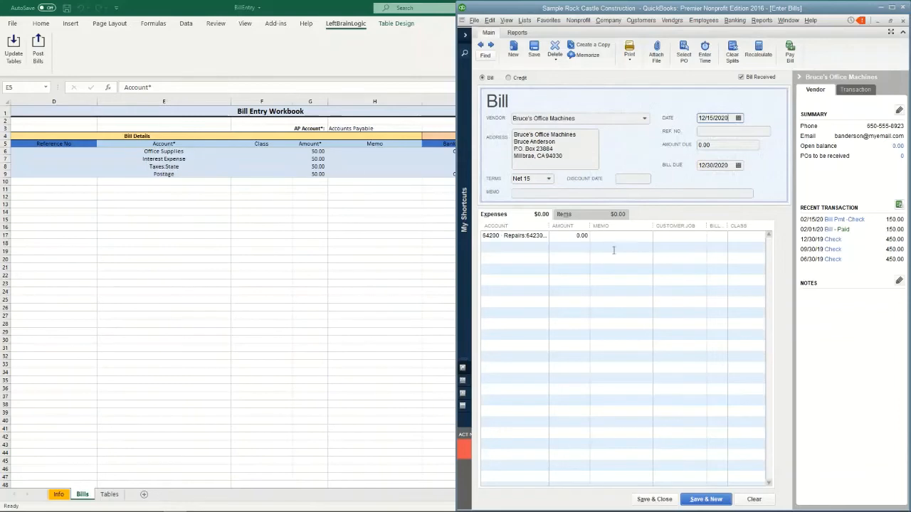
pyautogui.moveTo(188, 182)
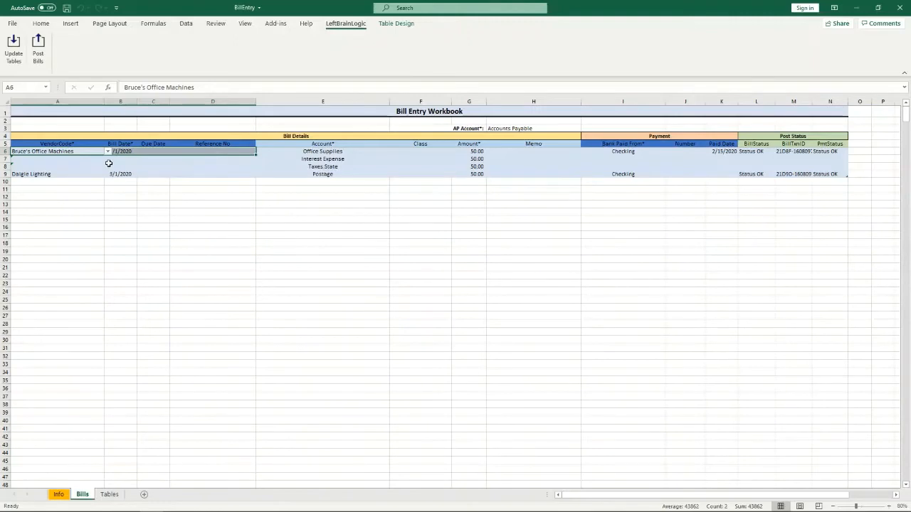
pyautogui.moveTo(128, 155)
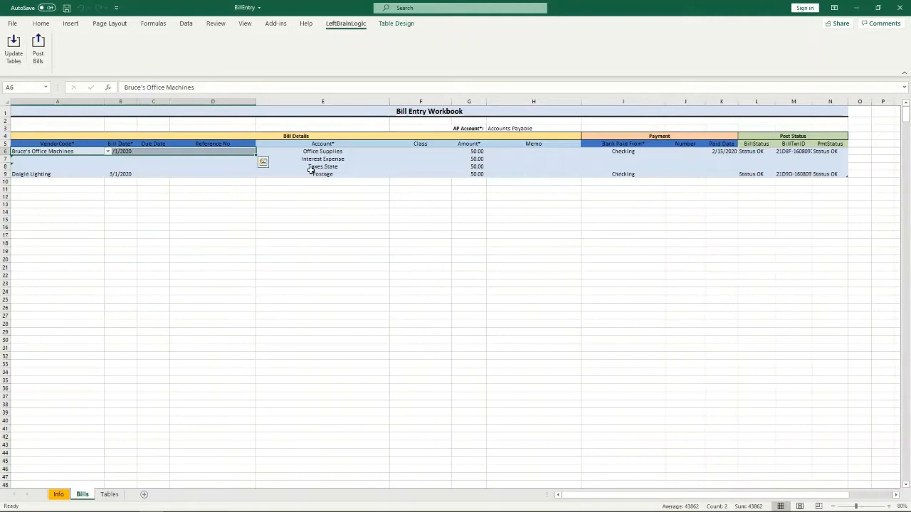
pyautogui.moveTo(322, 159)
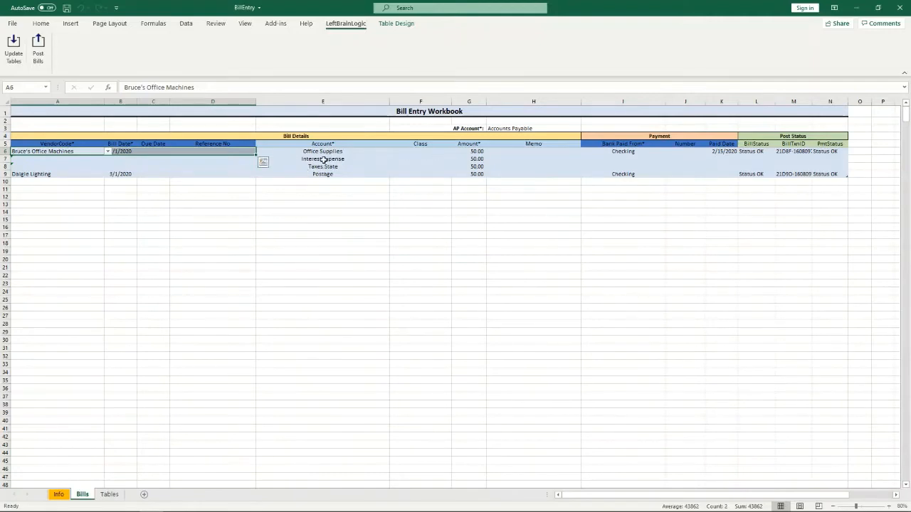
# Review the Interest Expense line, Bruce's Office Machines entry and Daigle Lighting row before clearing payment columns.
pyautogui.click(322, 159)
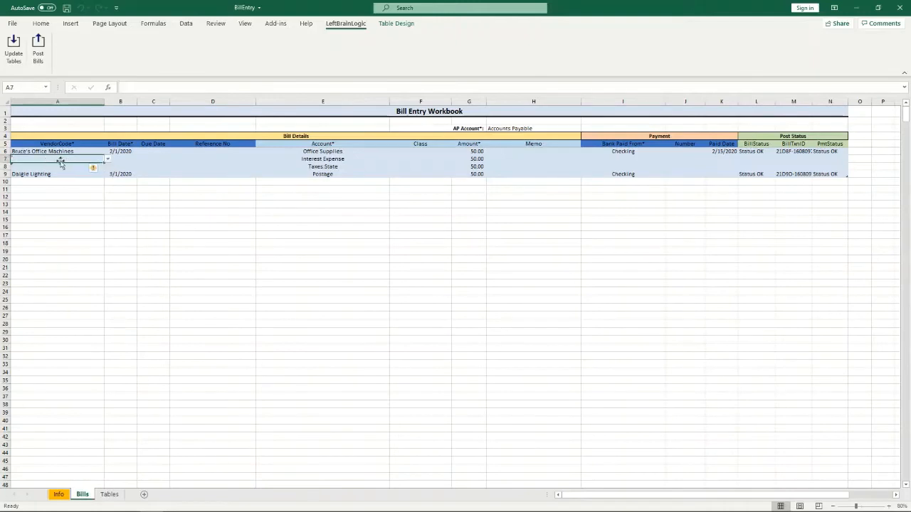
pyautogui.click(322, 159)
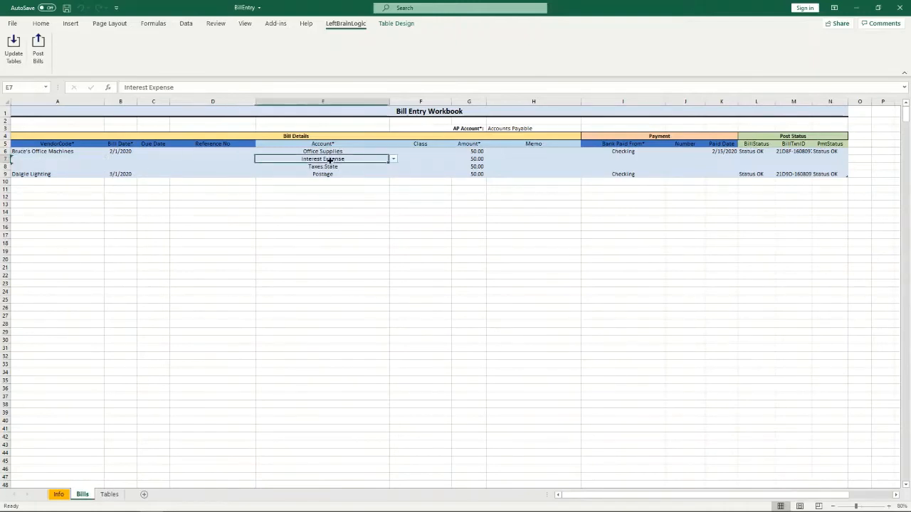
pyautogui.click(57, 150)
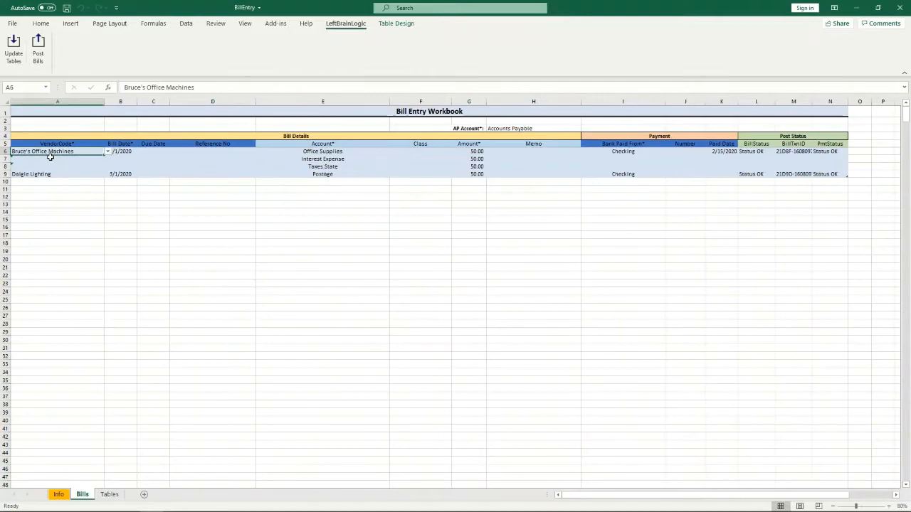
pyautogui.moveTo(325, 159)
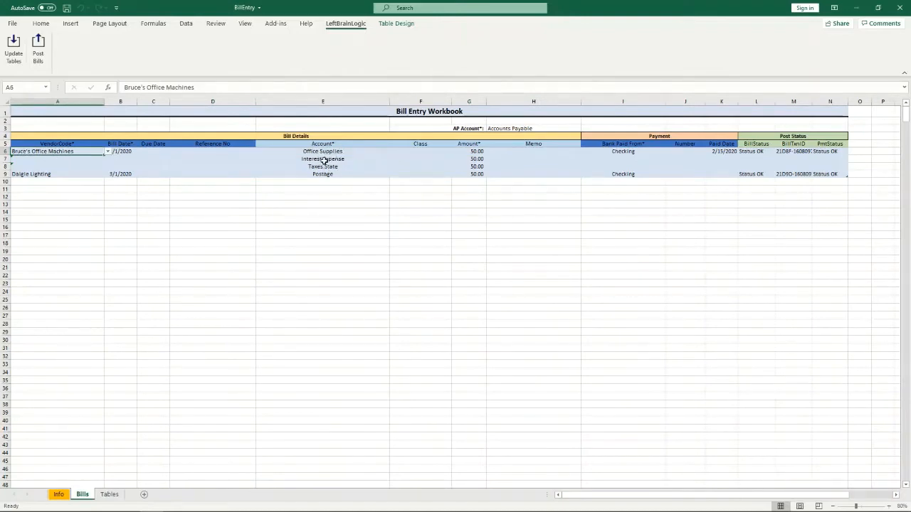
pyautogui.click(31, 174)
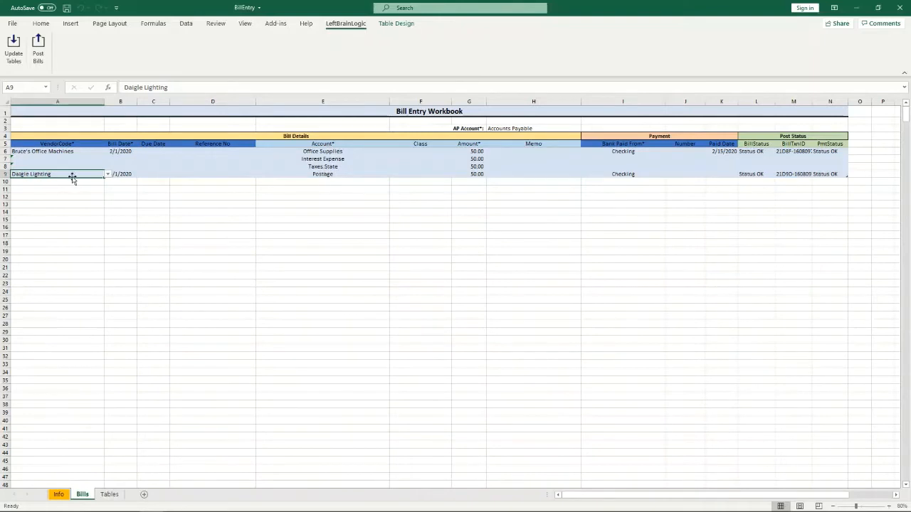
pyautogui.moveTo(330, 175)
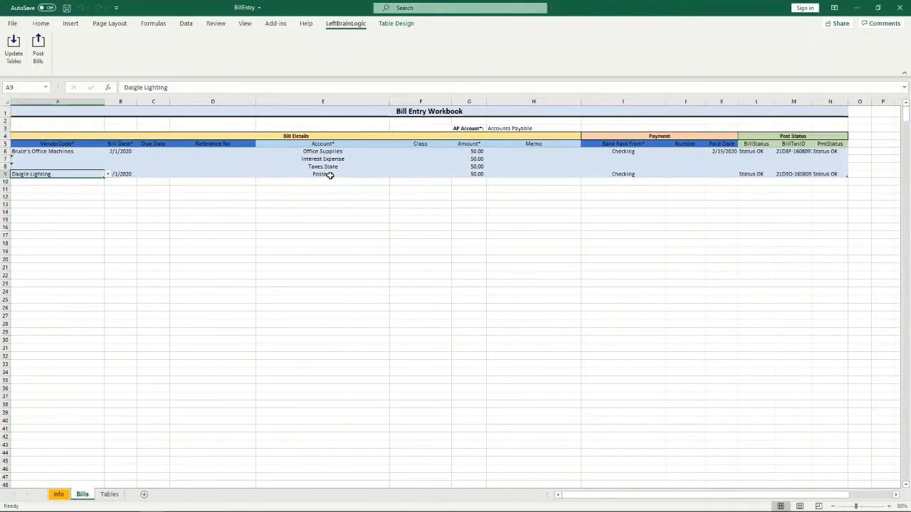
pyautogui.click(321, 173)
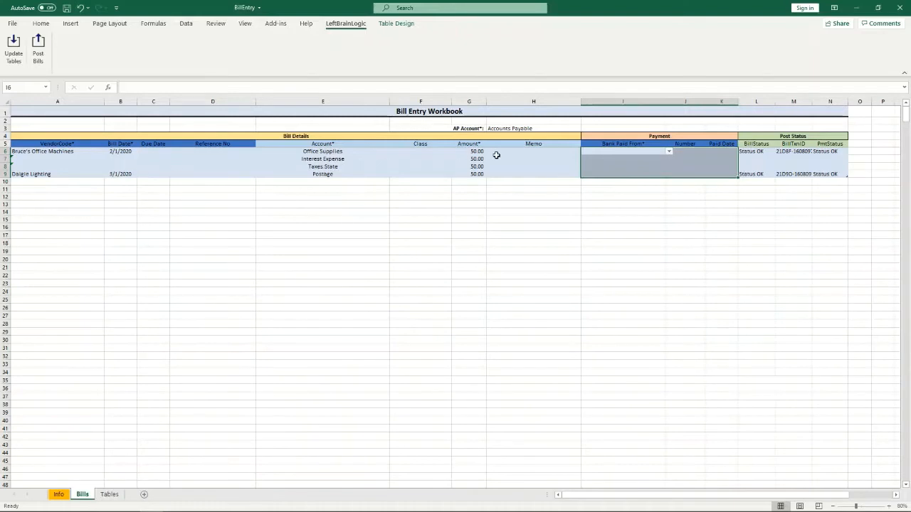
# Set the first bill's bank account to Checking and its paid date to 2/15/2020.
pyautogui.click(685, 219)
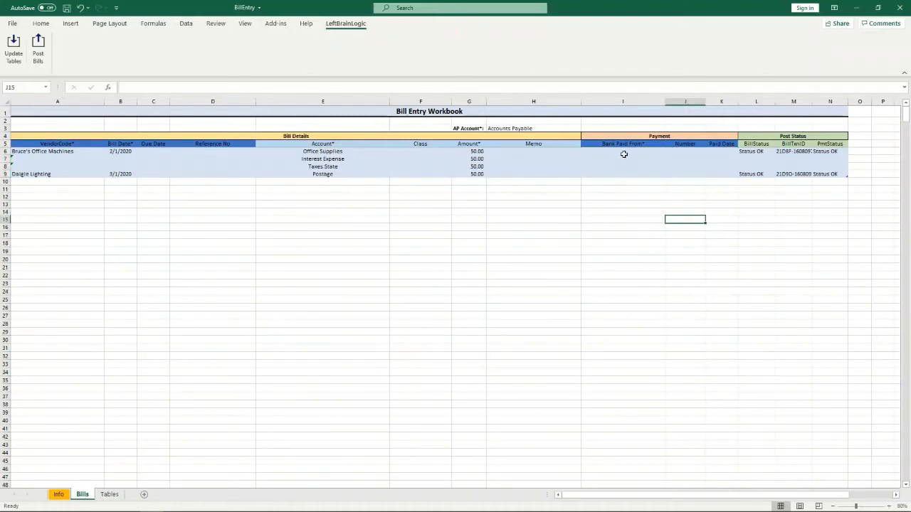
pyautogui.moveTo(639, 157)
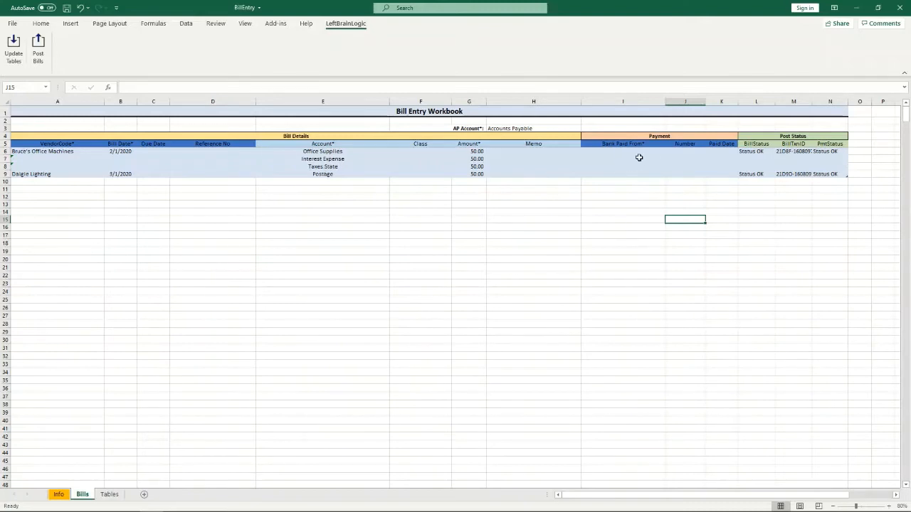
pyautogui.click(667, 151)
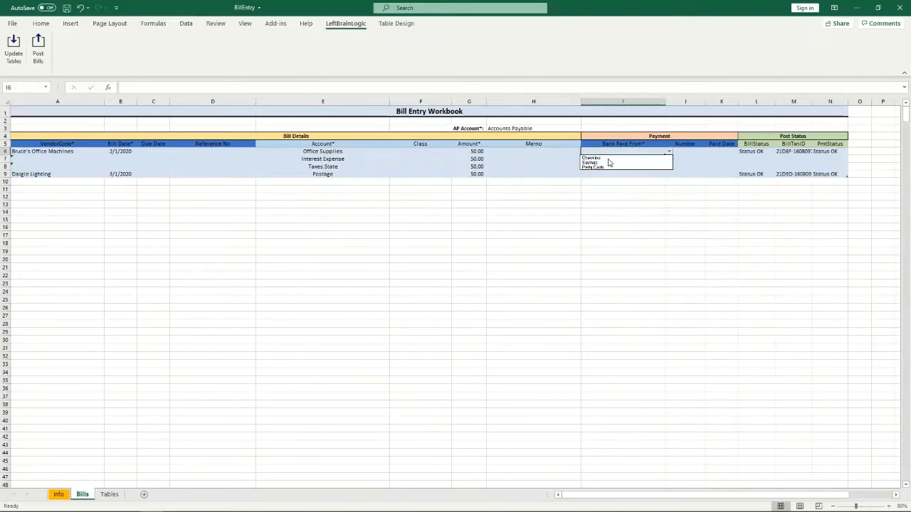
pyautogui.click(590, 157)
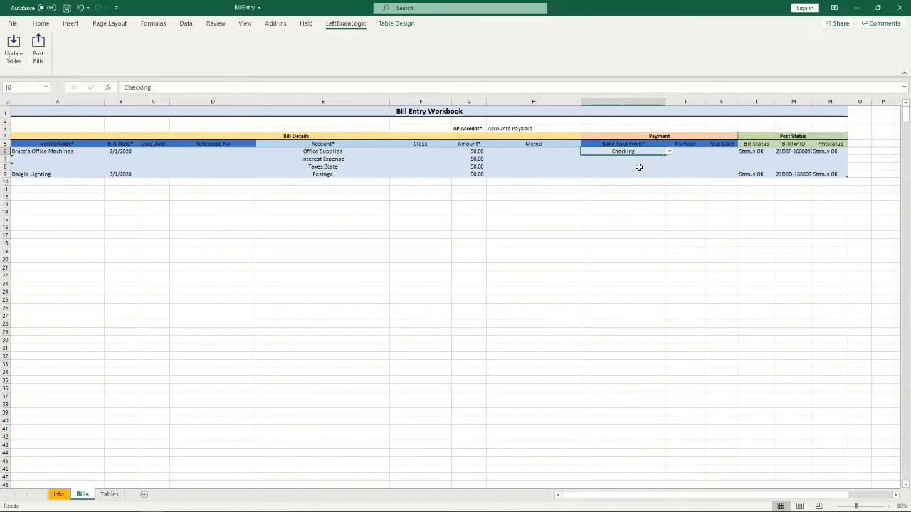
pyautogui.click(684, 151)
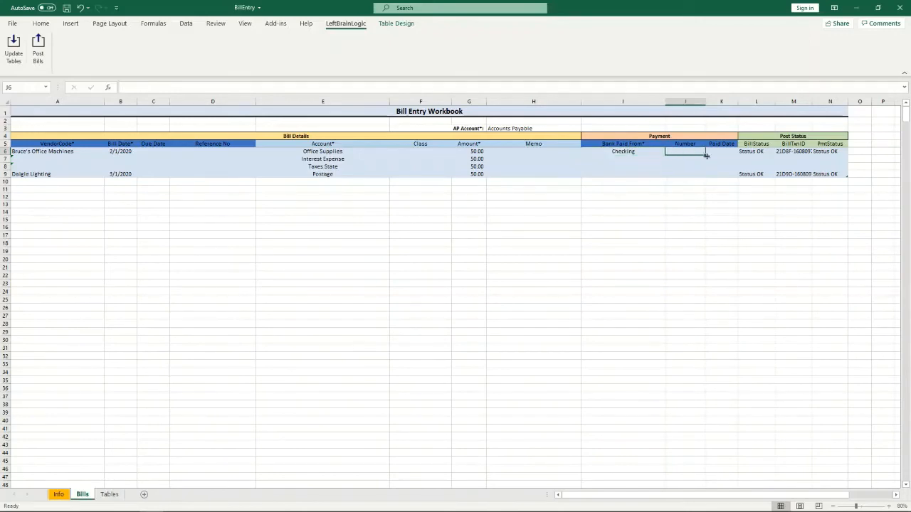
pyautogui.click(721, 151)
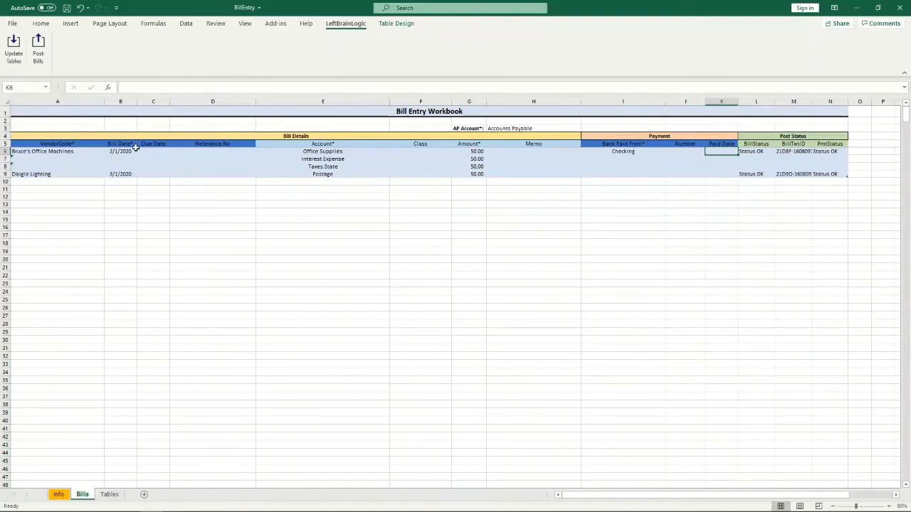
pyautogui.click(119, 150)
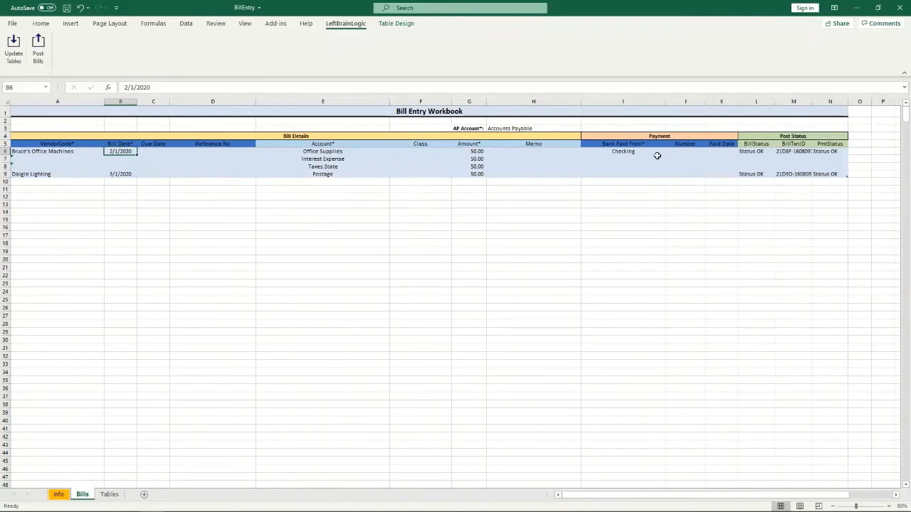
pyautogui.moveTo(695, 168)
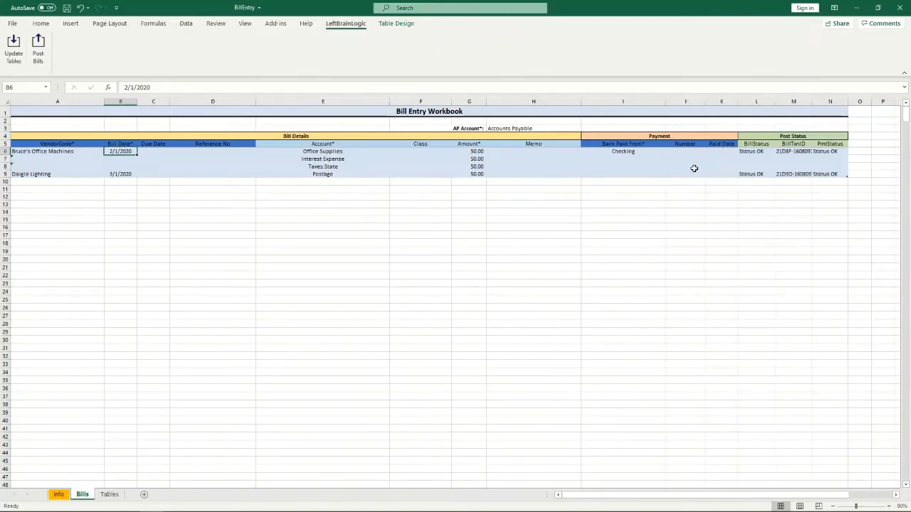
pyautogui.click(720, 151)
pyautogui.write('2/15/2020')
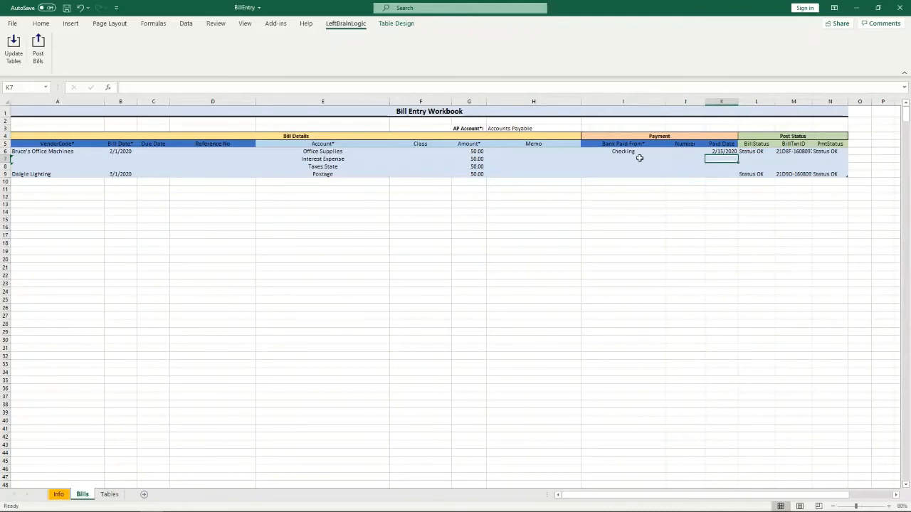
pyautogui.moveTo(721, 175)
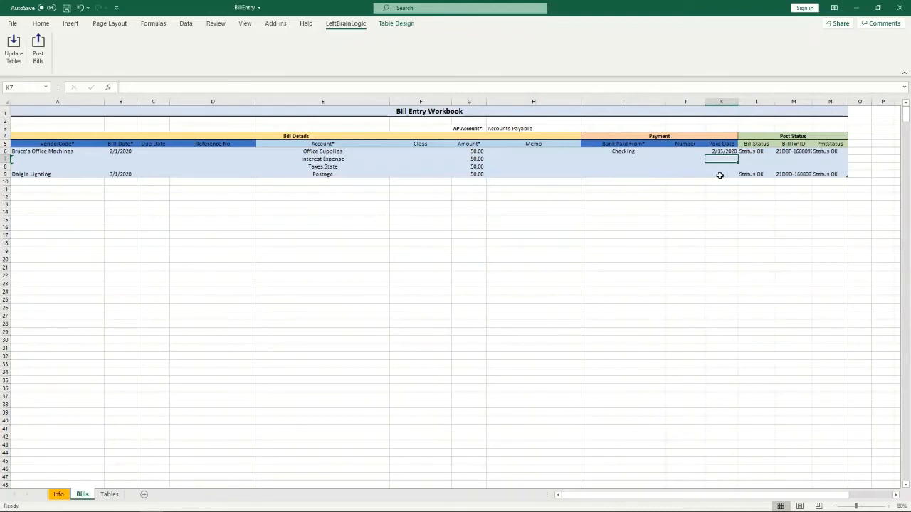
pyautogui.moveTo(605, 168)
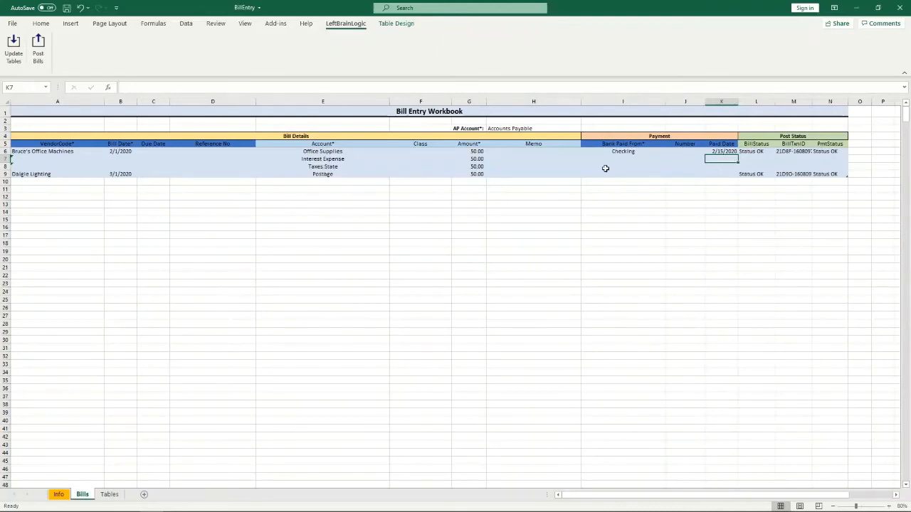
pyautogui.moveTo(786, 180)
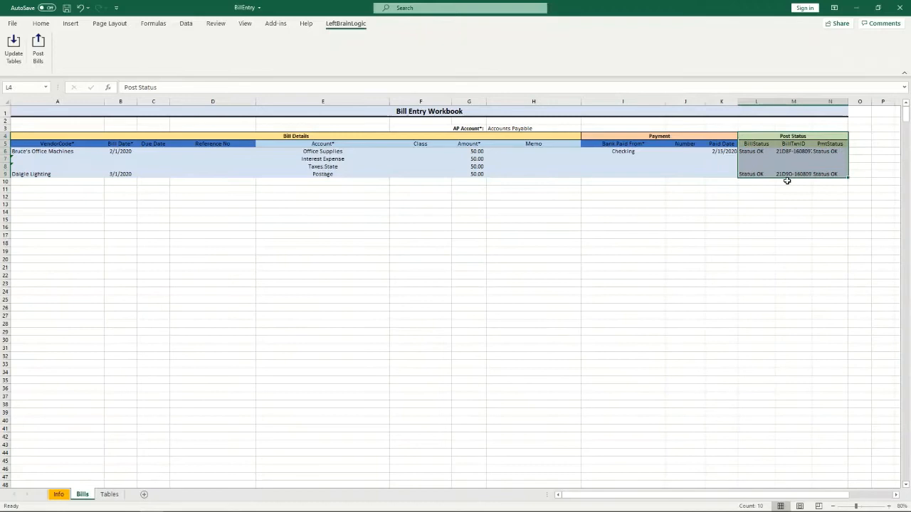
# Check both bills' BillStatus, payment status and BillTxnID results after posting.
pyautogui.click(756, 151)
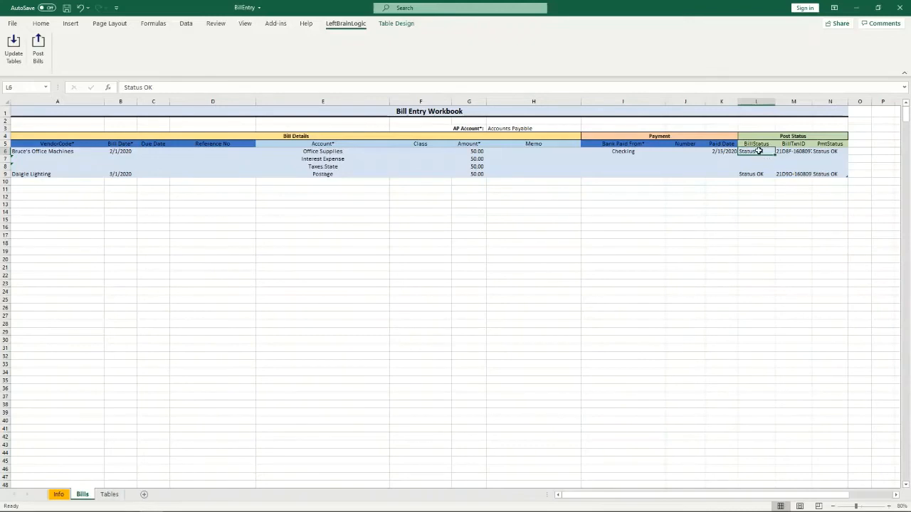
pyautogui.moveTo(774, 166)
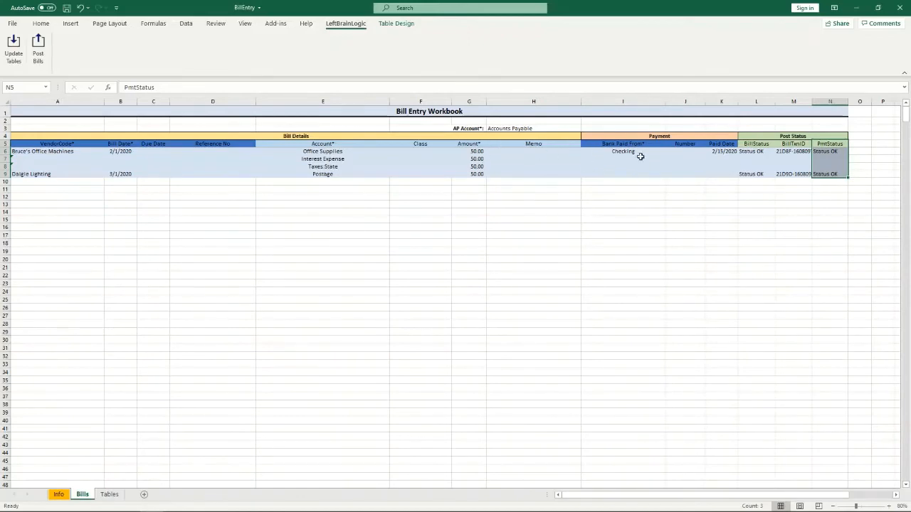
pyautogui.click(828, 173)
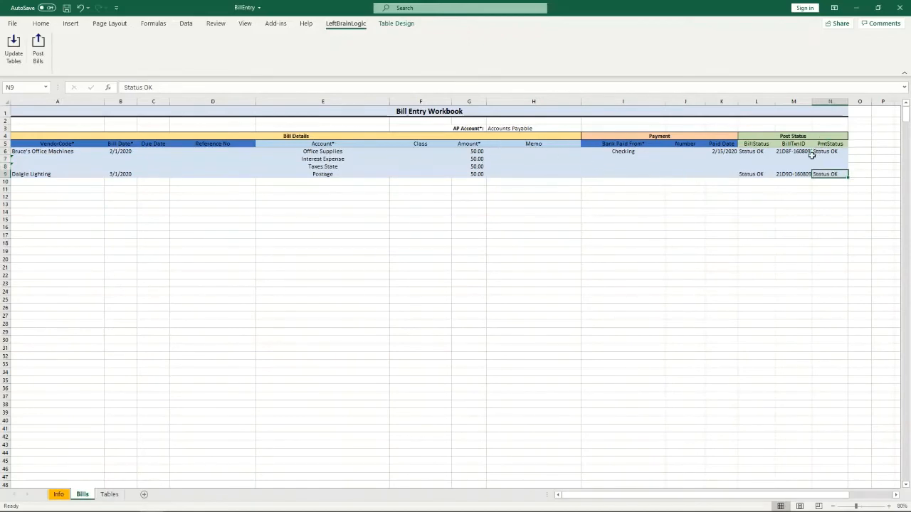
pyautogui.click(792, 173)
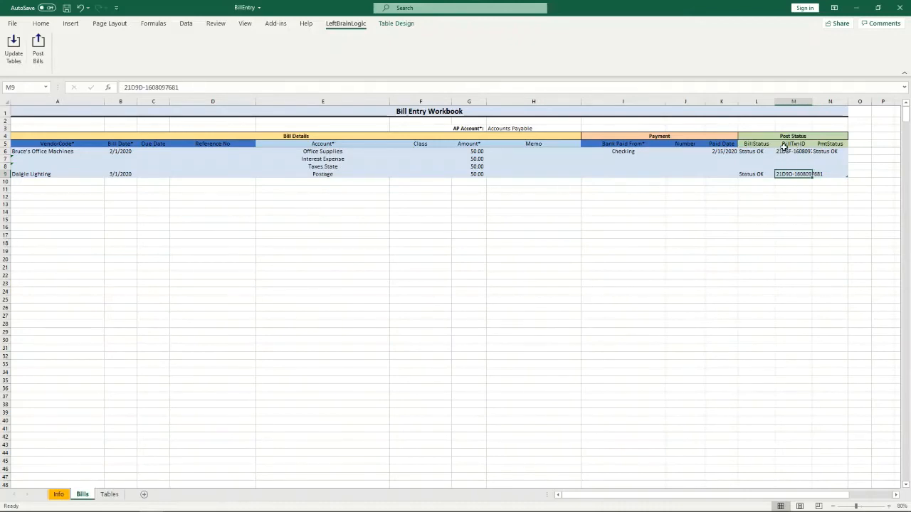
pyautogui.moveTo(795, 178)
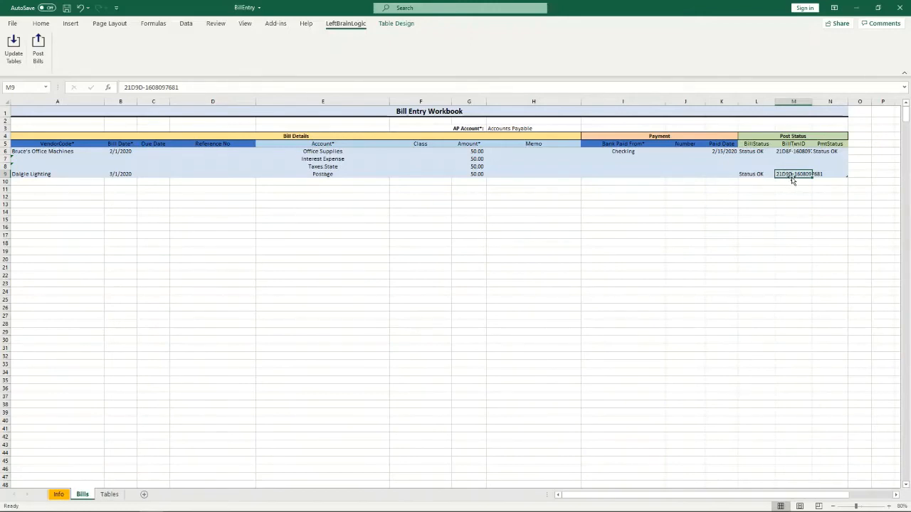
pyautogui.click(830, 173)
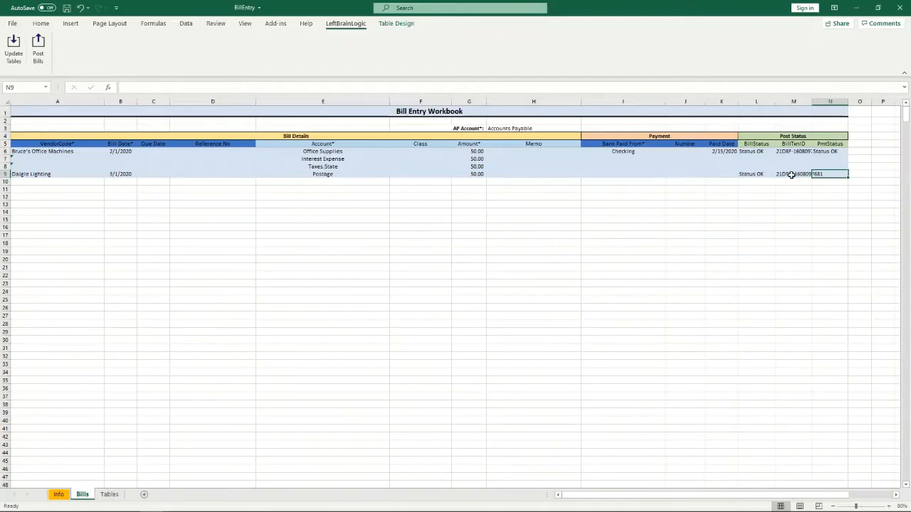
pyautogui.click(791, 173)
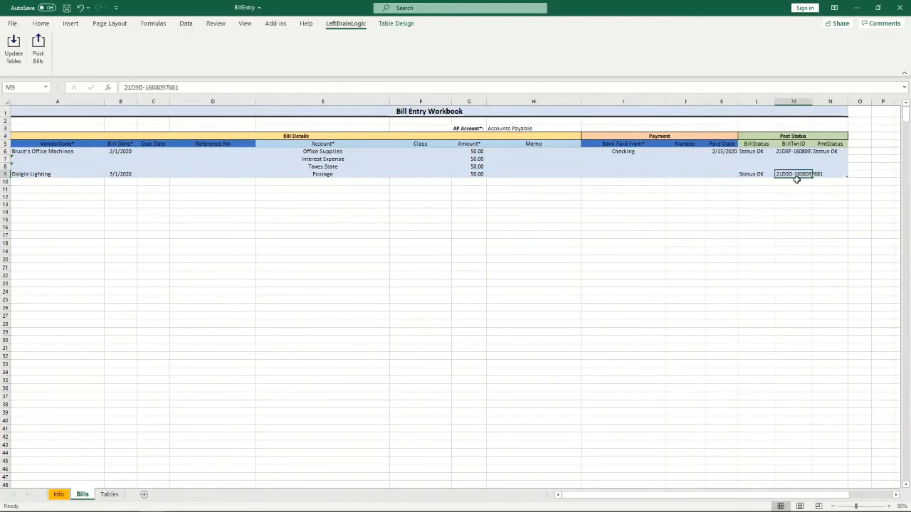
pyautogui.moveTo(797, 182)
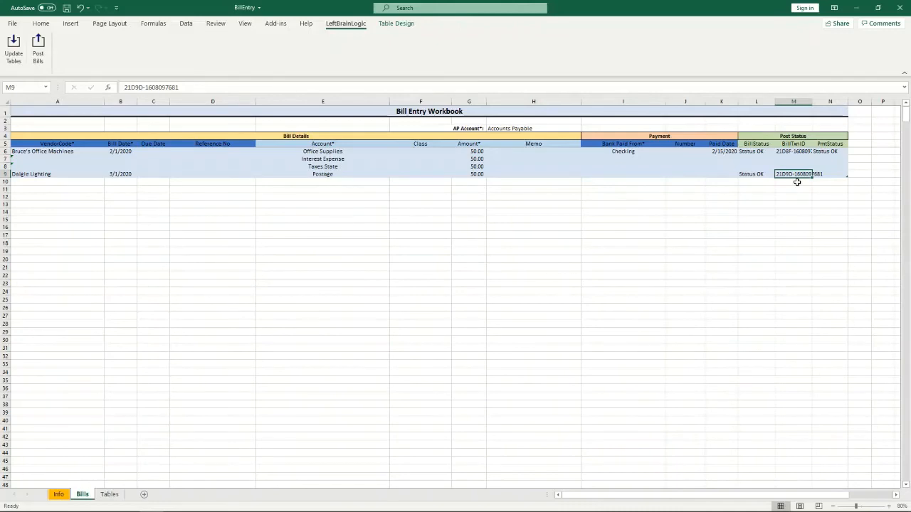
pyautogui.moveTo(492, 122)
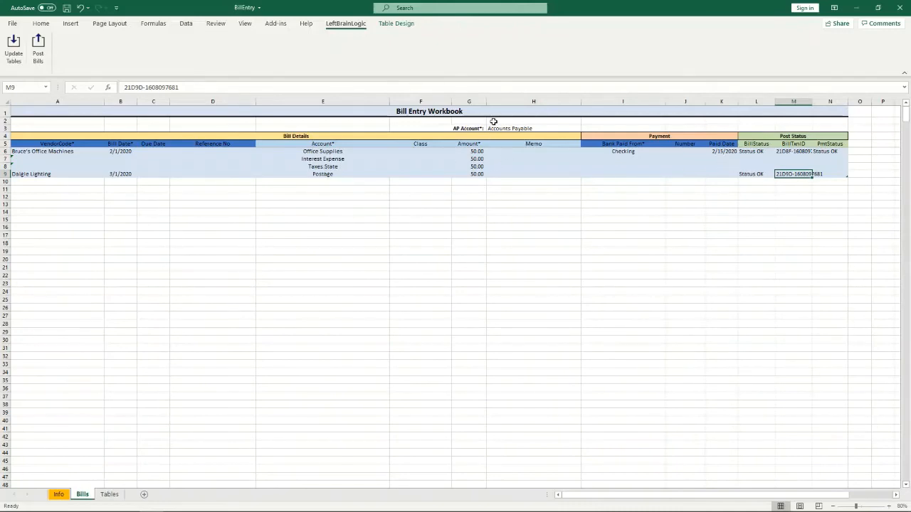
# Delete Accounts Payable from the AP Account cell.
pyautogui.click(510, 128)
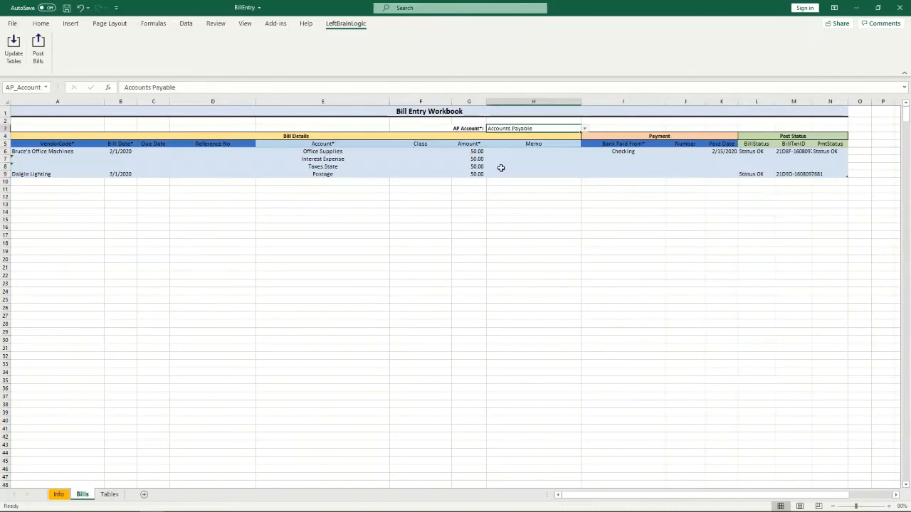
pyautogui.moveTo(504, 176)
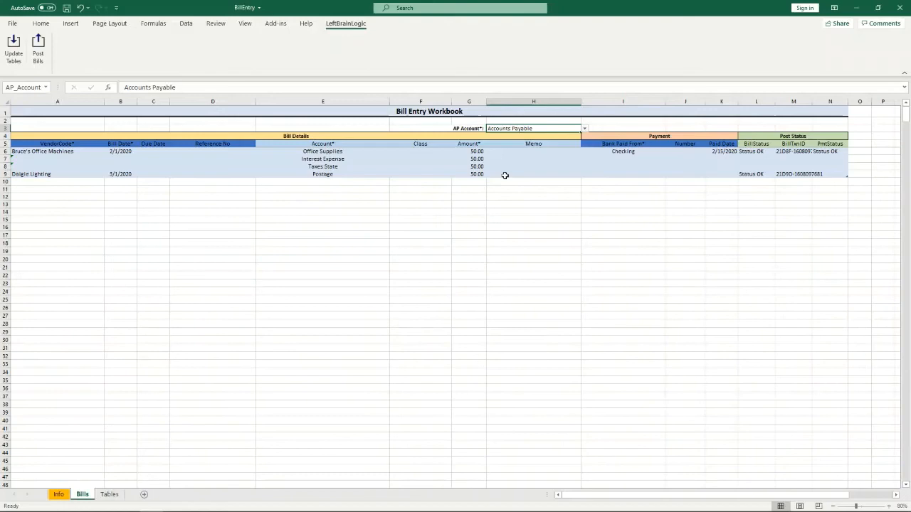
pyautogui.click(584, 128)
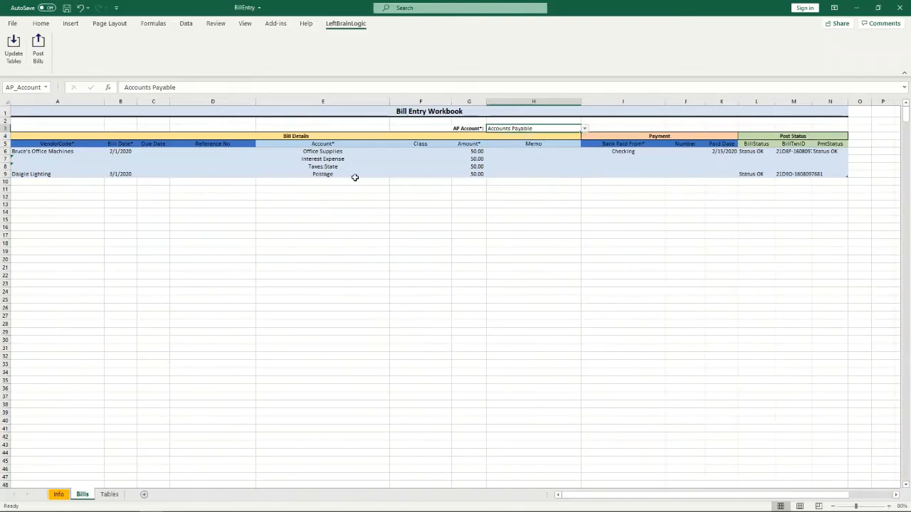
pyautogui.moveTo(436, 181)
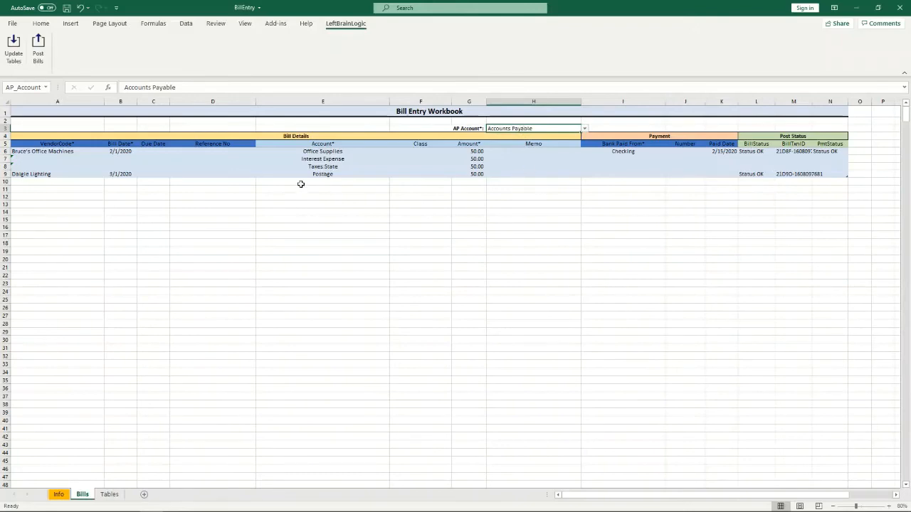
pyautogui.moveTo(555, 193)
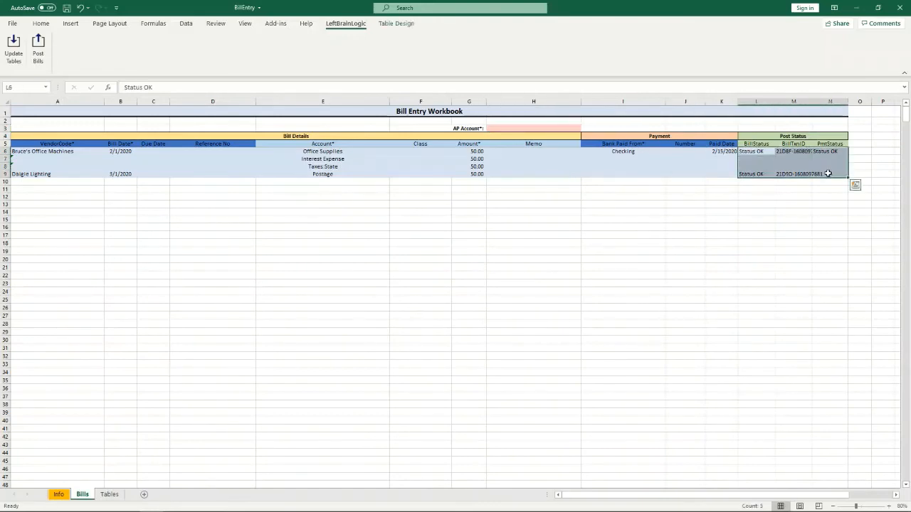
# Clear both bills' post status and transaction ID cells.
pyautogui.click(720, 205)
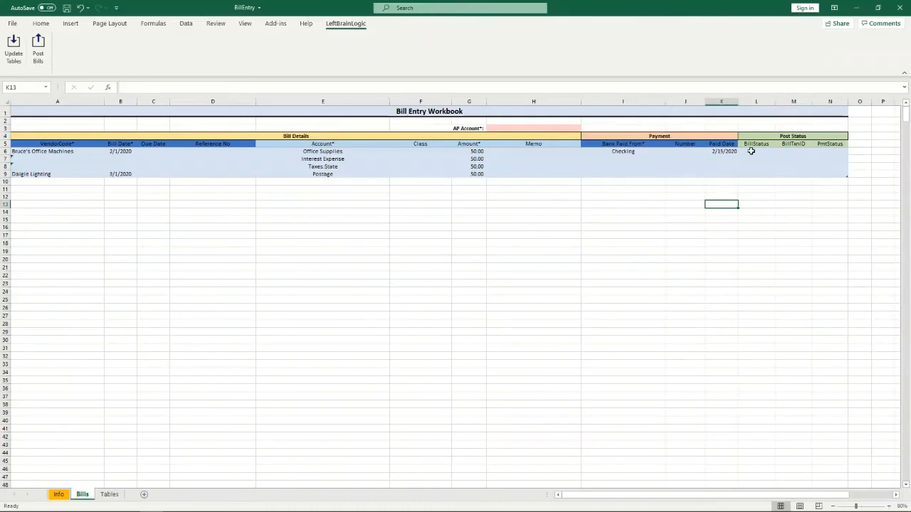
pyautogui.moveTo(749, 155)
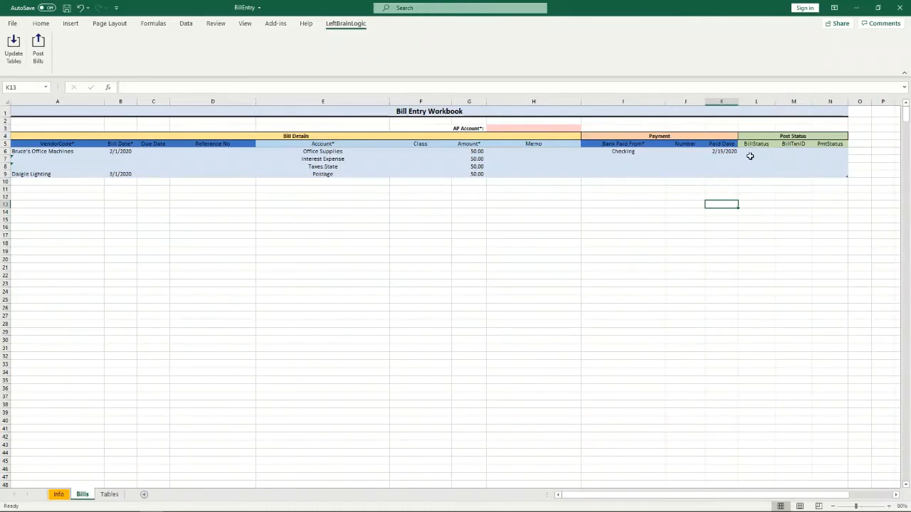
pyautogui.moveTo(757, 146)
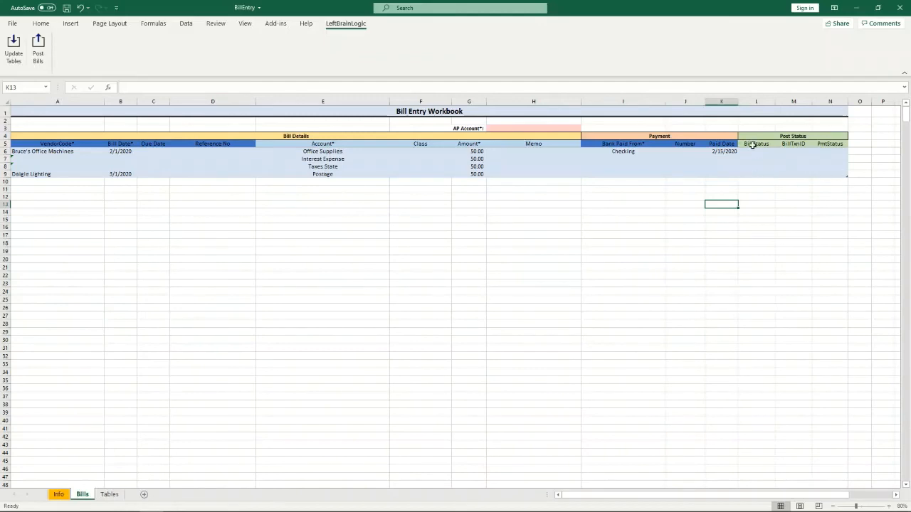
pyautogui.moveTo(751, 165)
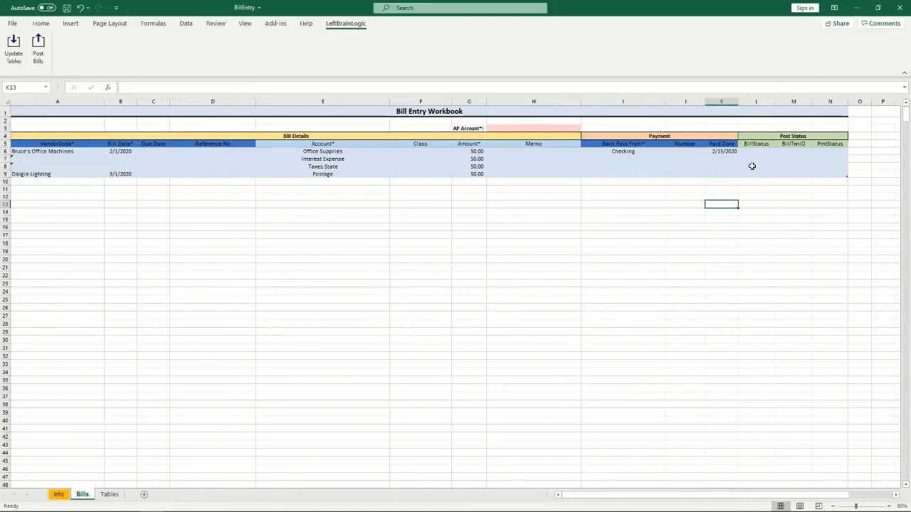
pyautogui.moveTo(740, 156)
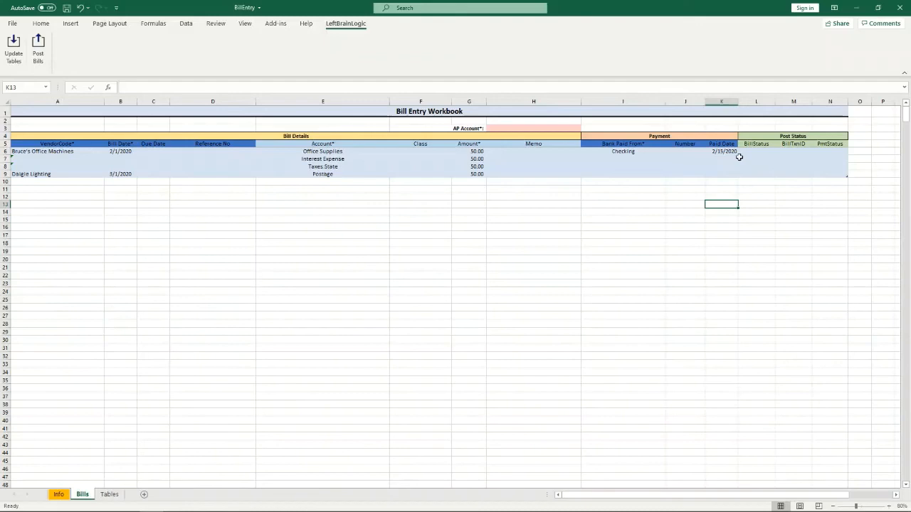
pyautogui.moveTo(723, 185)
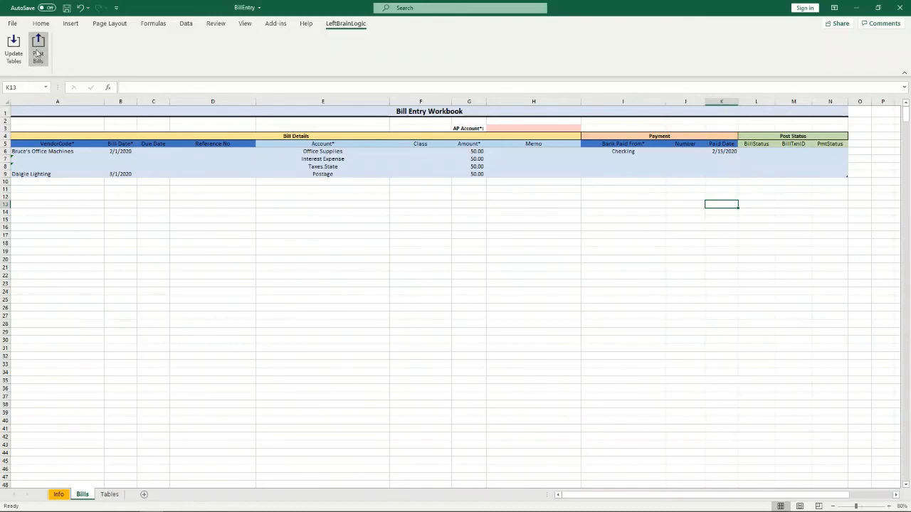
# Post without an AP Account, read the invalid AP Account error, and re-enter Accounts Payable.
pyautogui.click(37, 50)
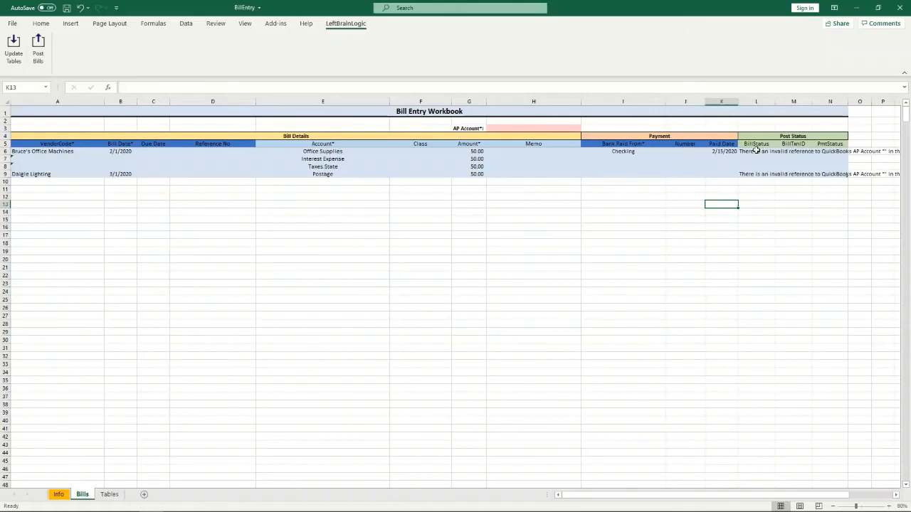
pyautogui.click(756, 151)
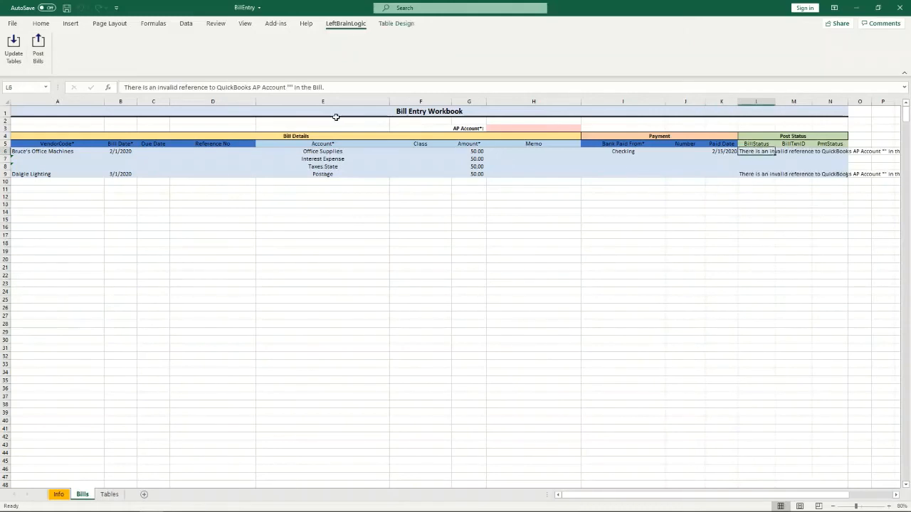
pyautogui.moveTo(268, 88)
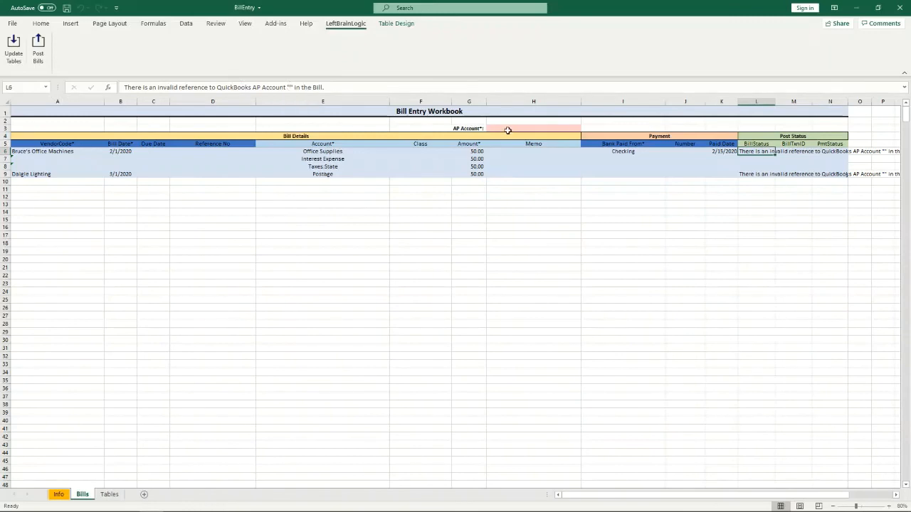
pyautogui.click(534, 128)
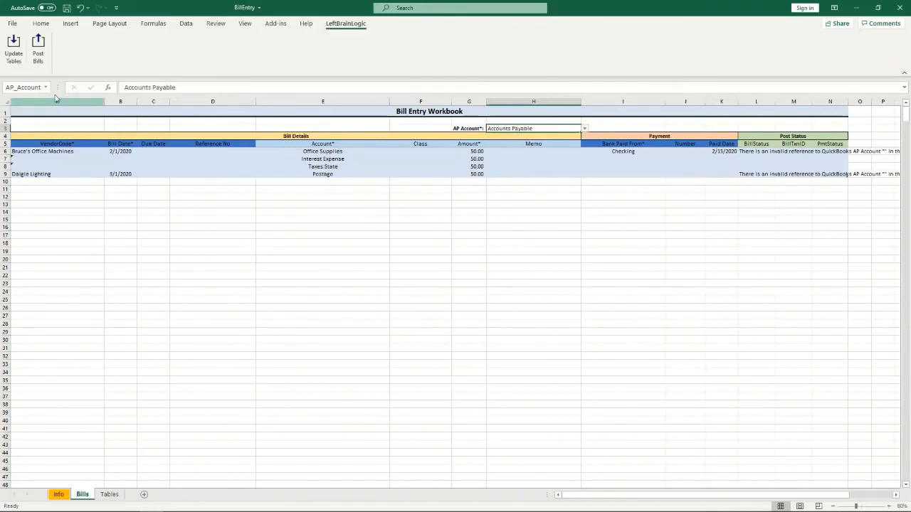
# Repost the bills via Post Bills and verify both rows show Status OK with new transaction IDs.
pyautogui.click(37, 48)
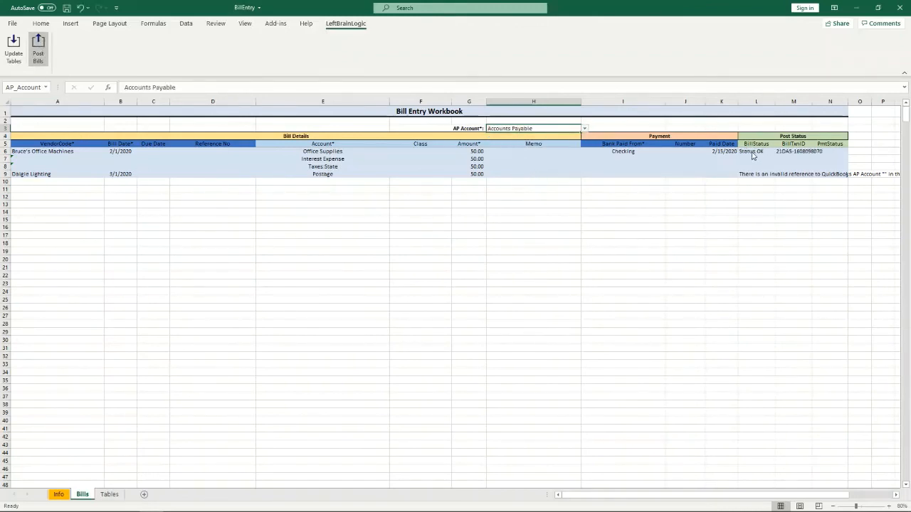
pyautogui.click(37, 44)
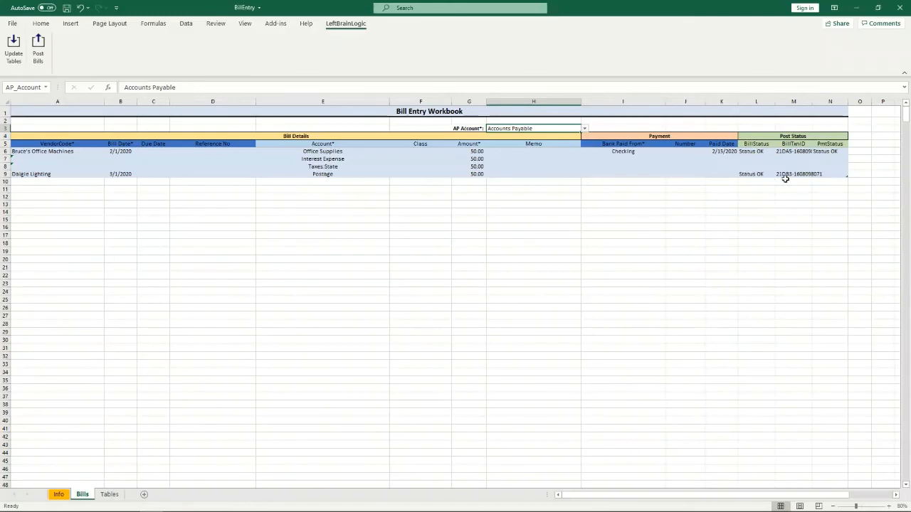
pyautogui.click(623, 173)
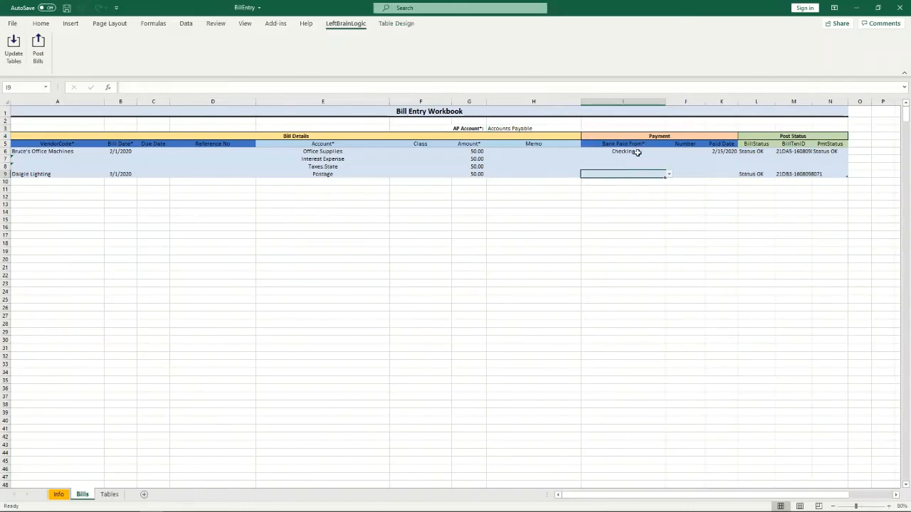
pyautogui.click(830, 173)
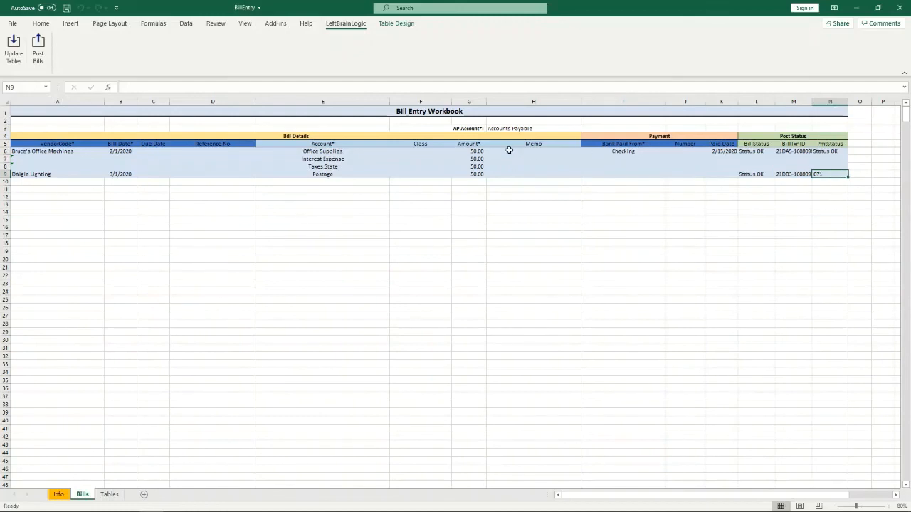
pyautogui.moveTo(703, 194)
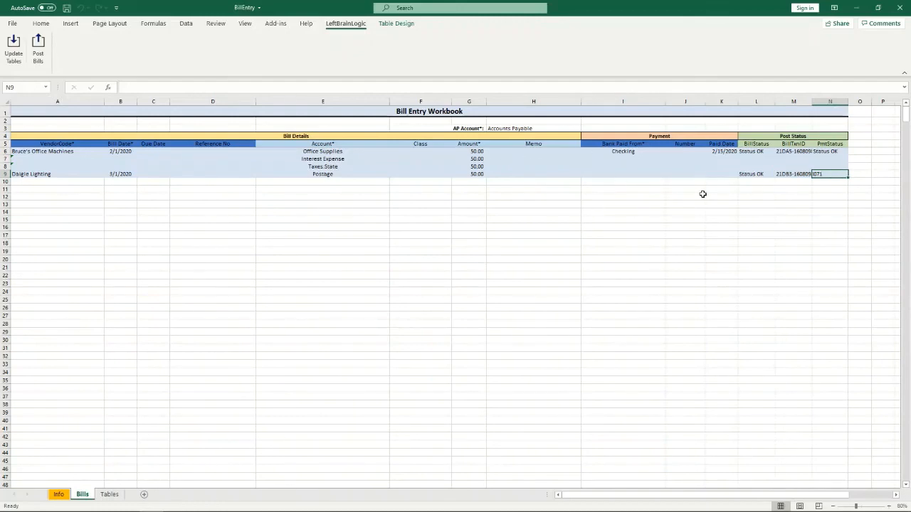